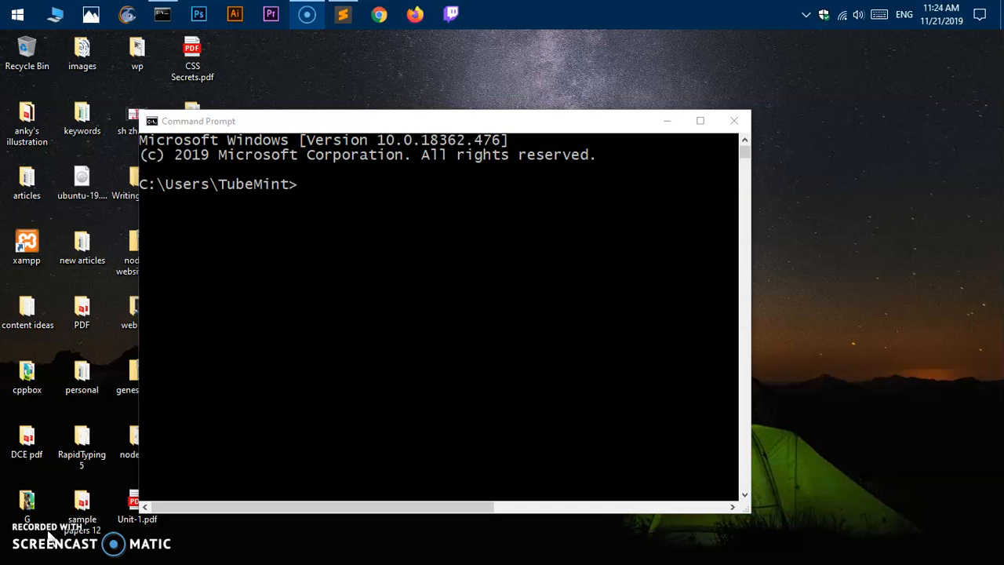
mouse_move(296, 336)
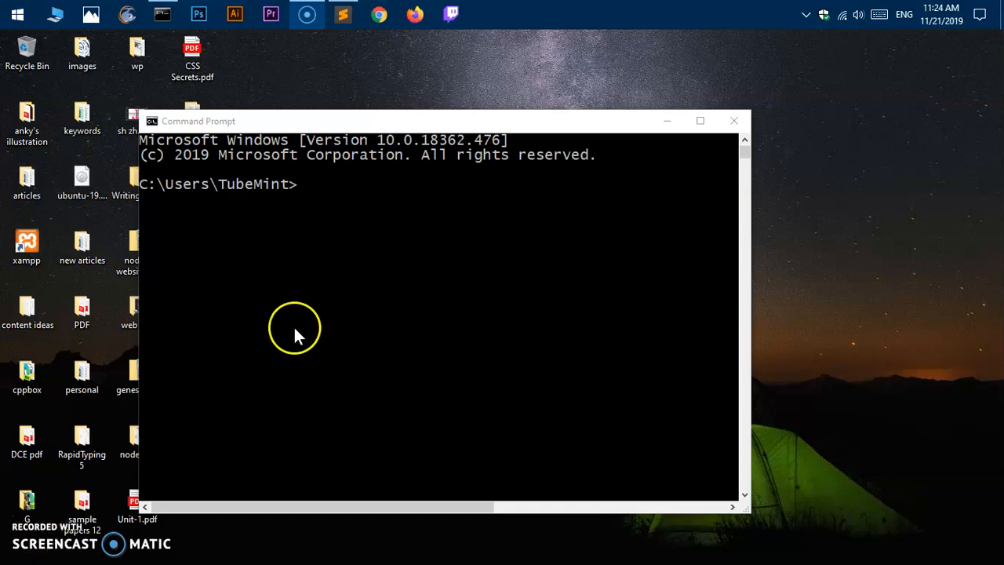
mouse_move(306, 317)
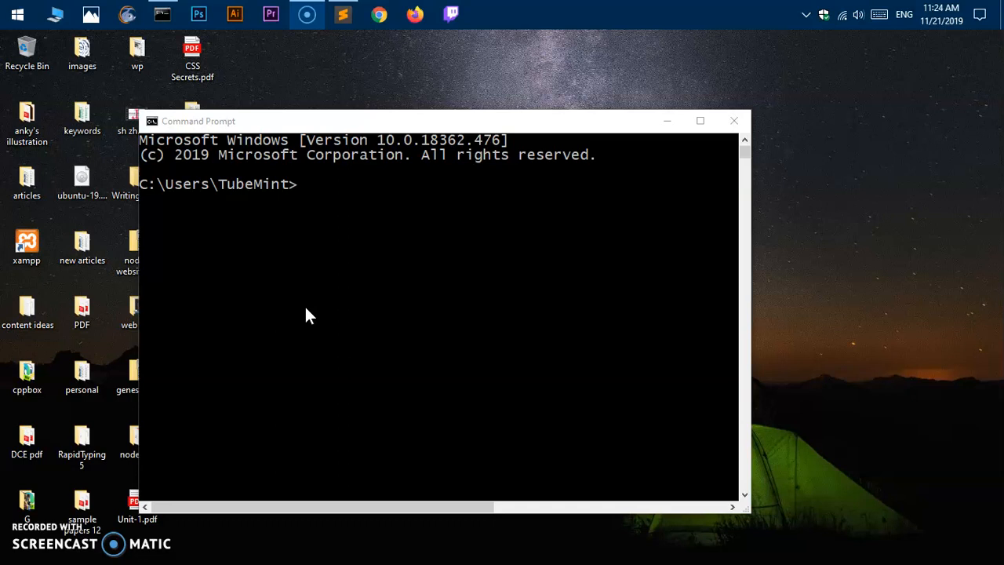
mouse_move(384, 132)
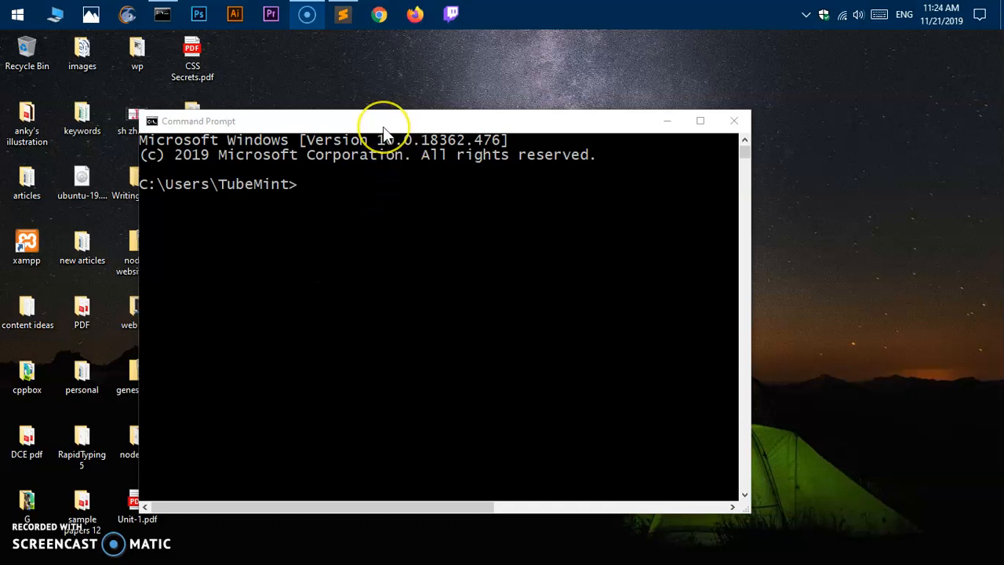
mouse_move(385, 128)
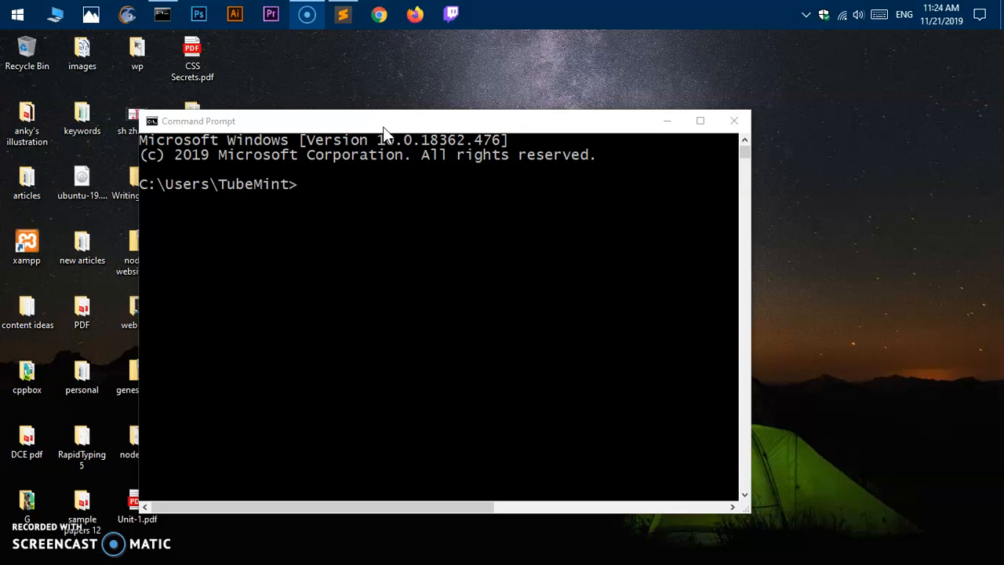
mouse_move(85, 14)
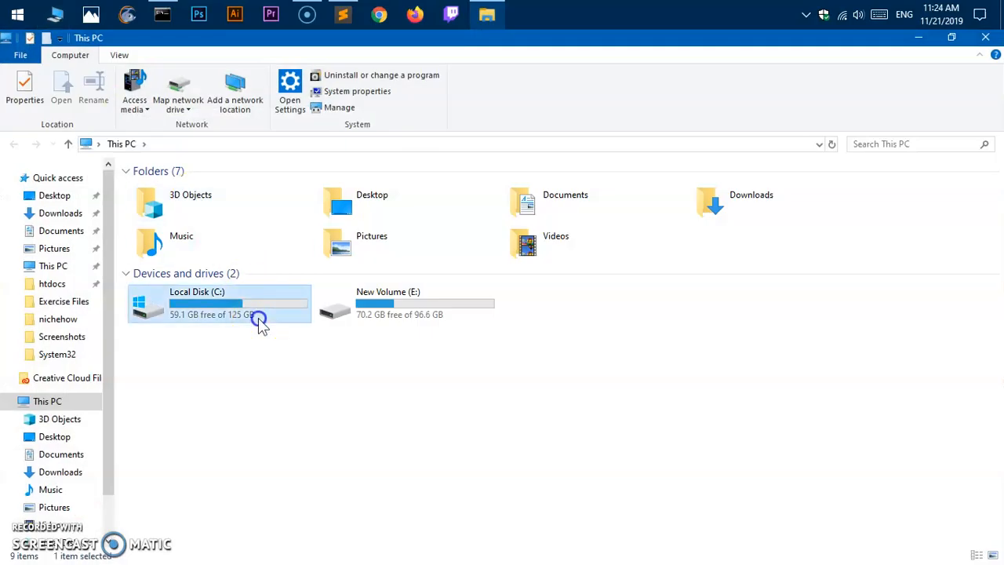
Step: Navigate from Local Disk (C:) through Program Files into the Java folder
double_click(196, 305)
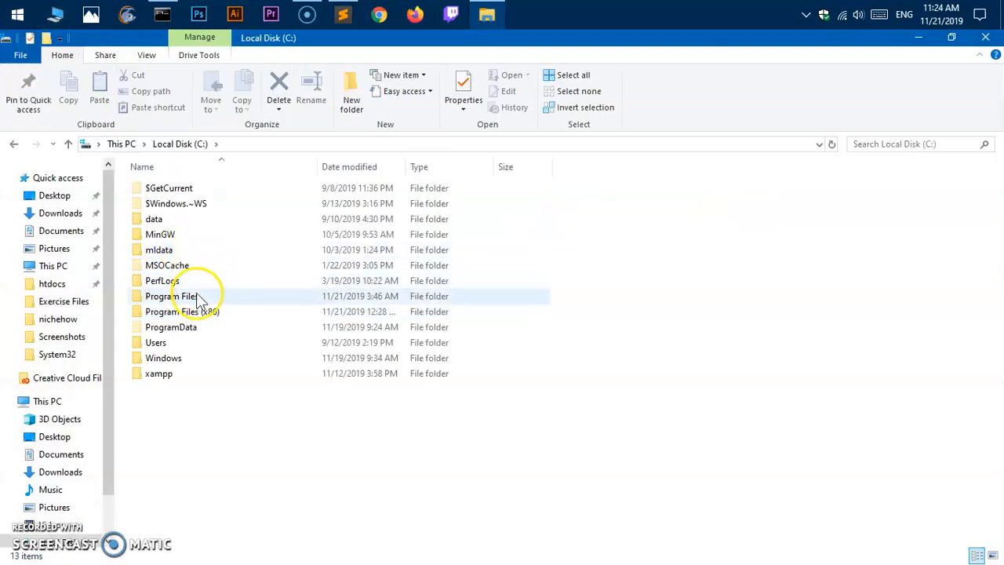
double_click(171, 295)
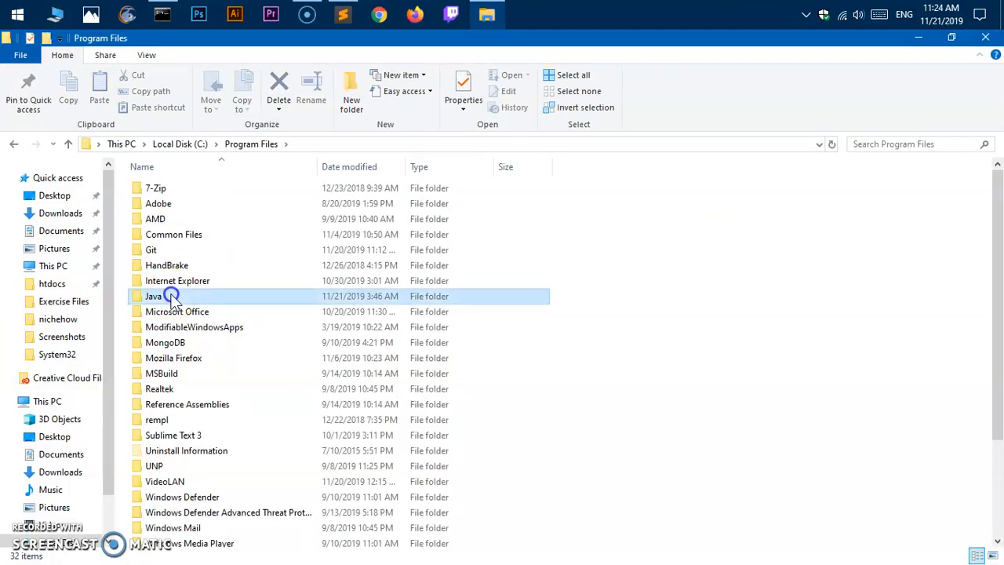
double_click(154, 295)
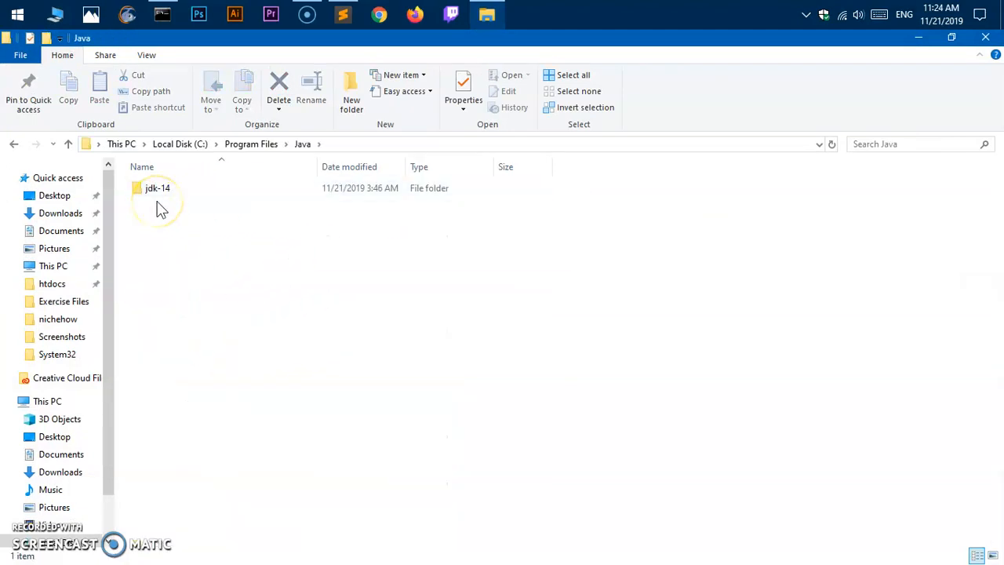
mouse_move(160, 201)
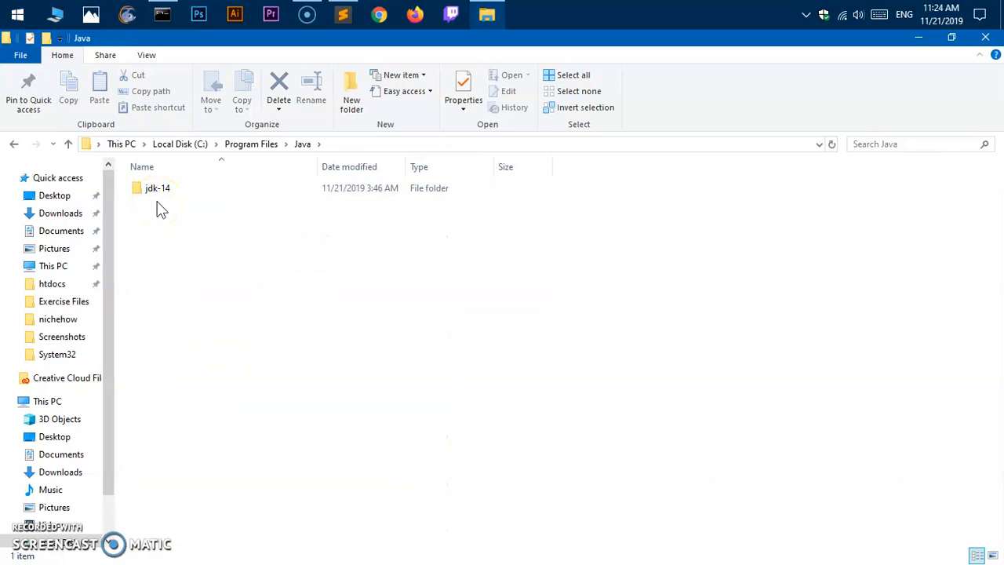
Step: Run java -version, javac -version and jshell to confirm all three are unrecognized, then return to the Java folder
left_click(163, 14)
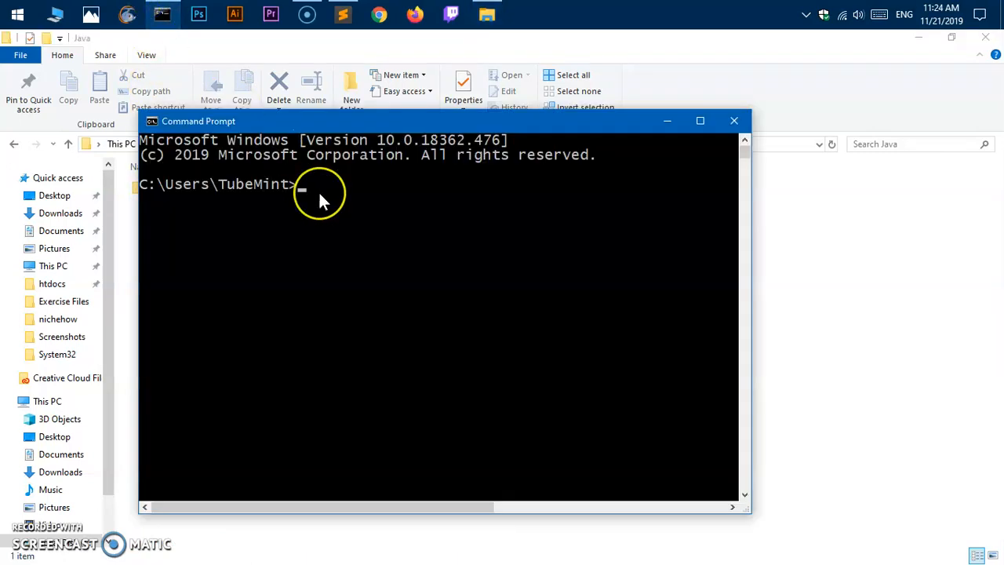
mouse_move(320, 194)
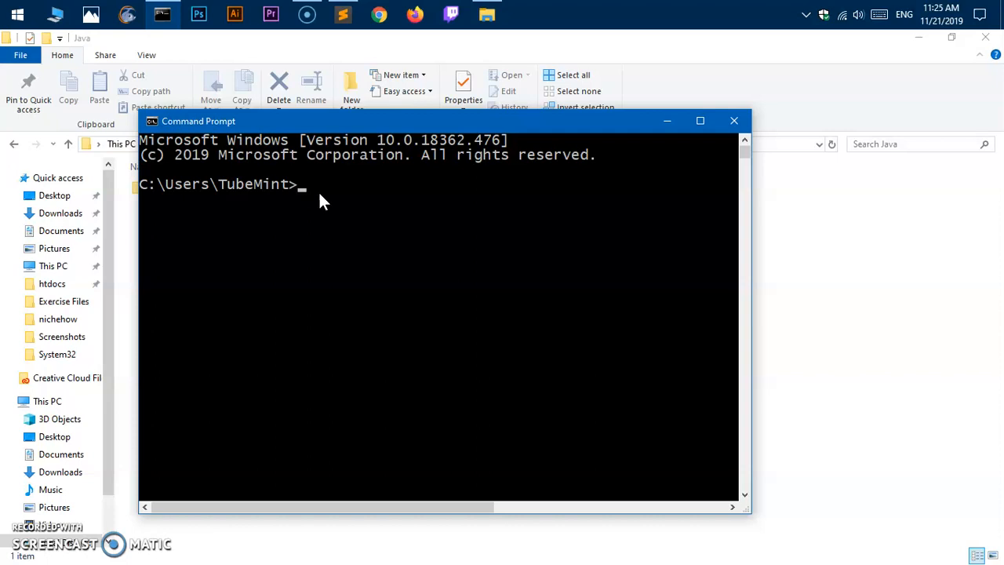
type("java -v")
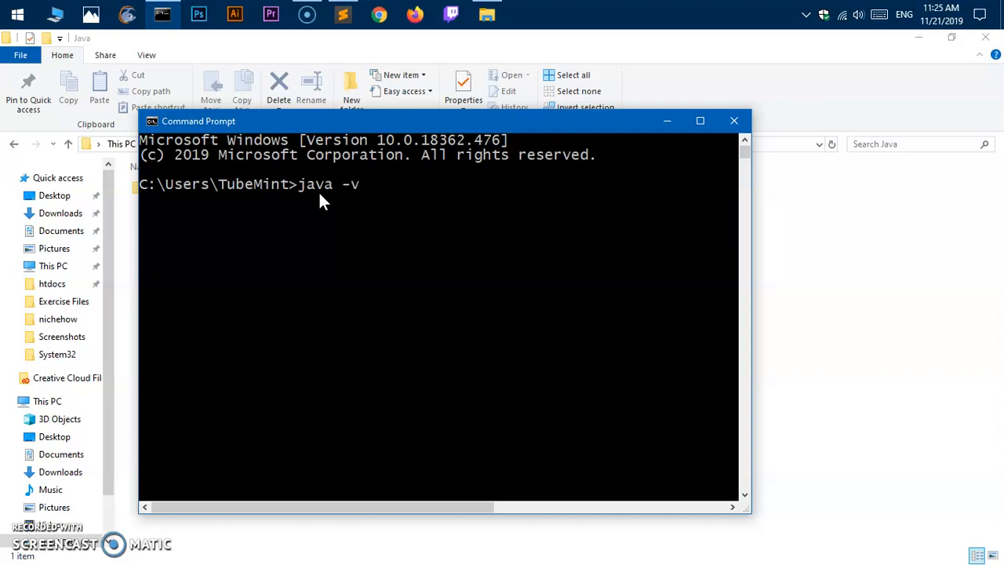
type("ersin")
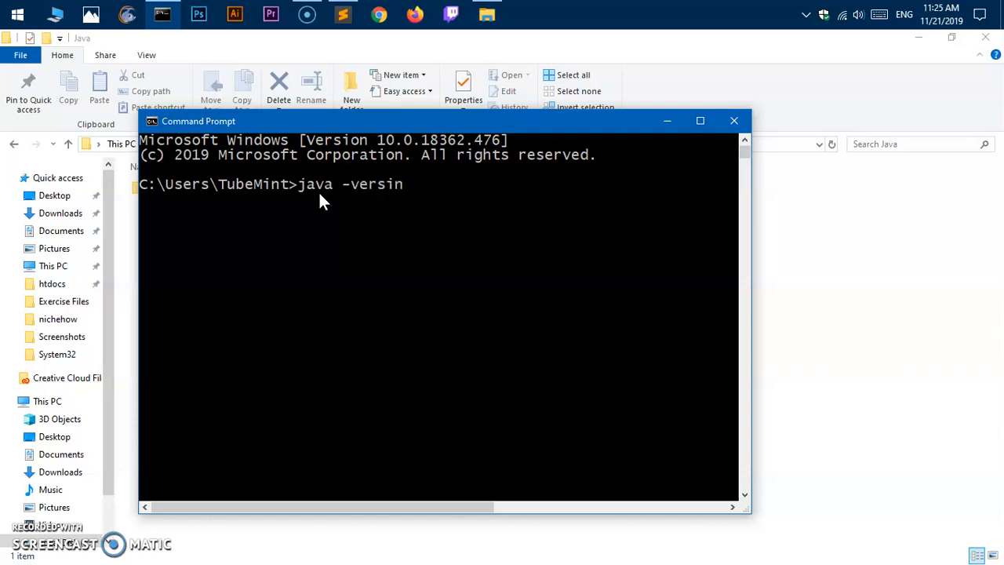
type("o")
key("Return")
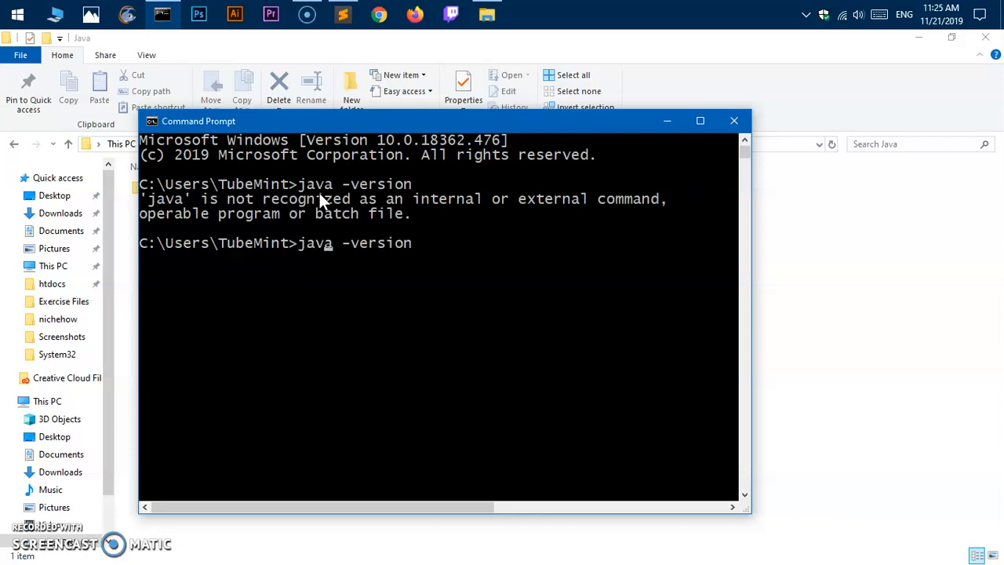
type("c")
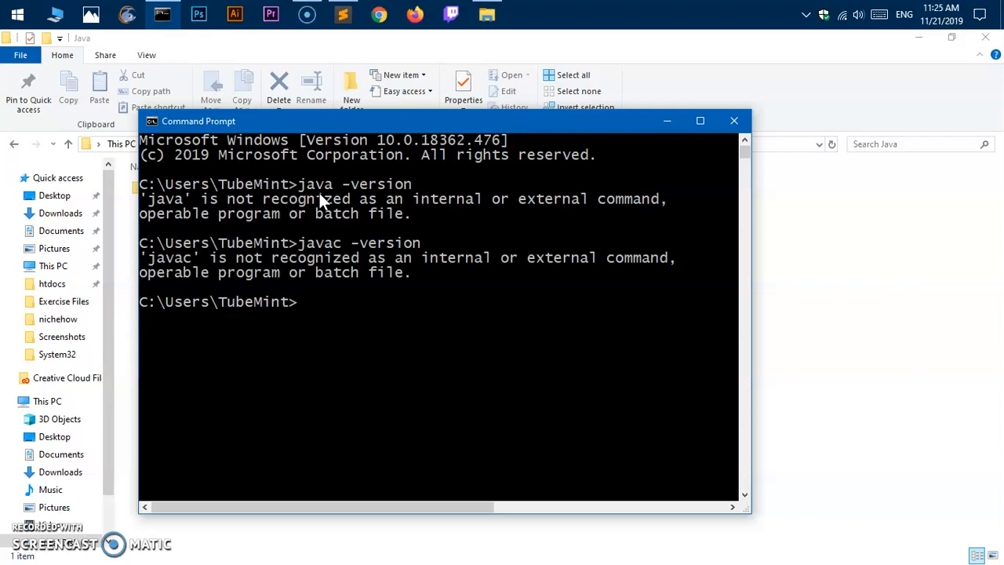
type("jshell")
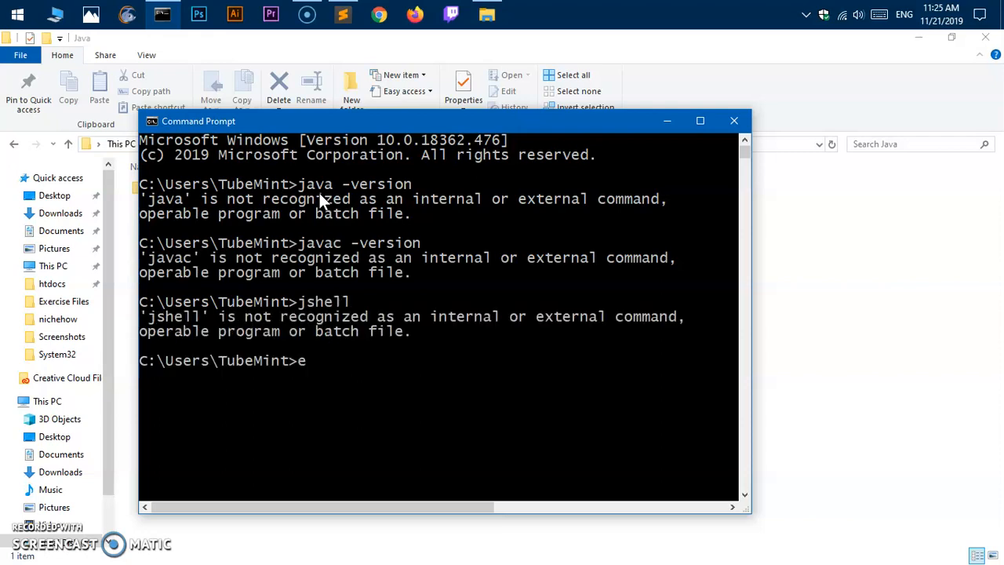
left_click(734, 120)
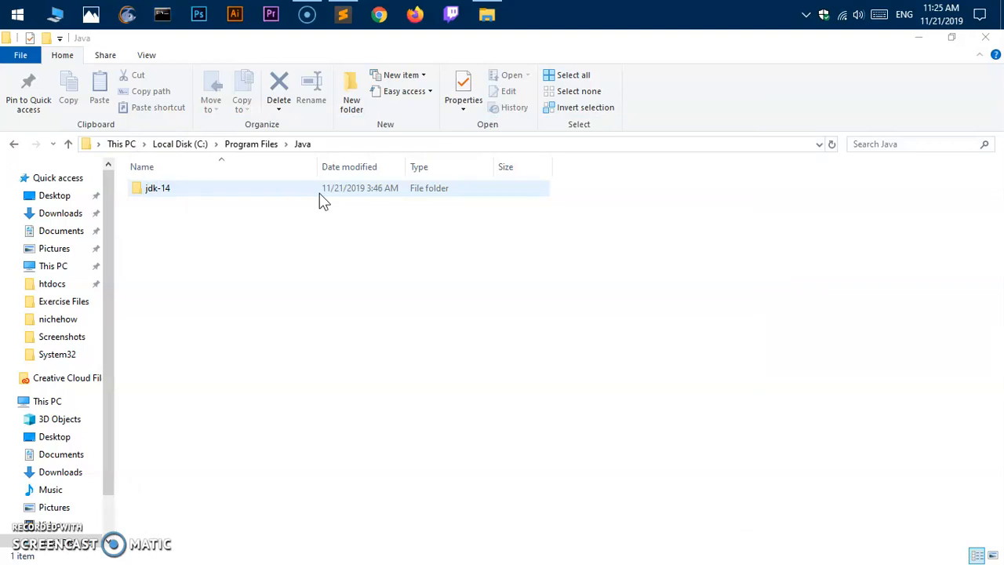
Step: Browse into jdk-14 to see bin, conf, lib and the other subfolders
double_click(157, 188)
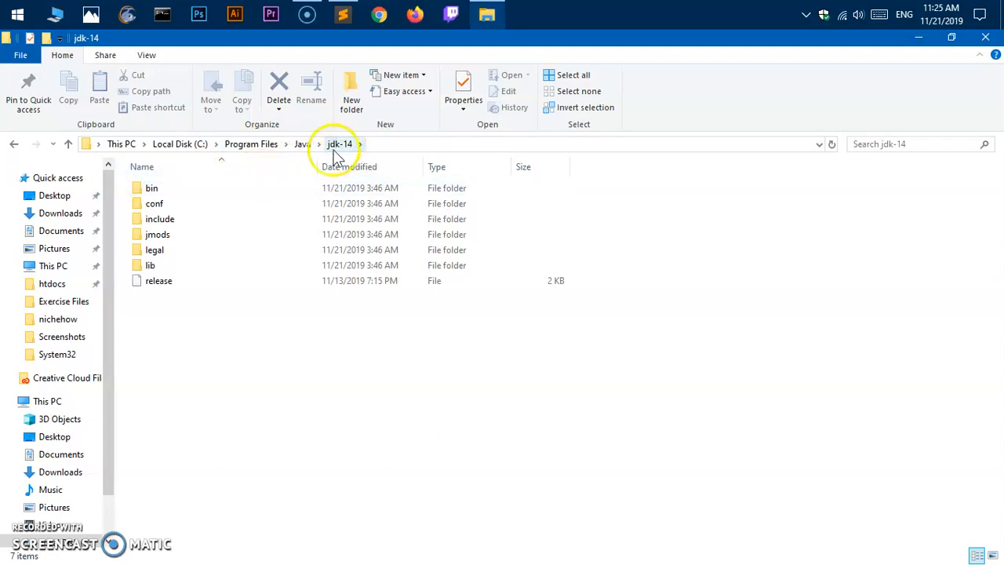
double_click(151, 189)
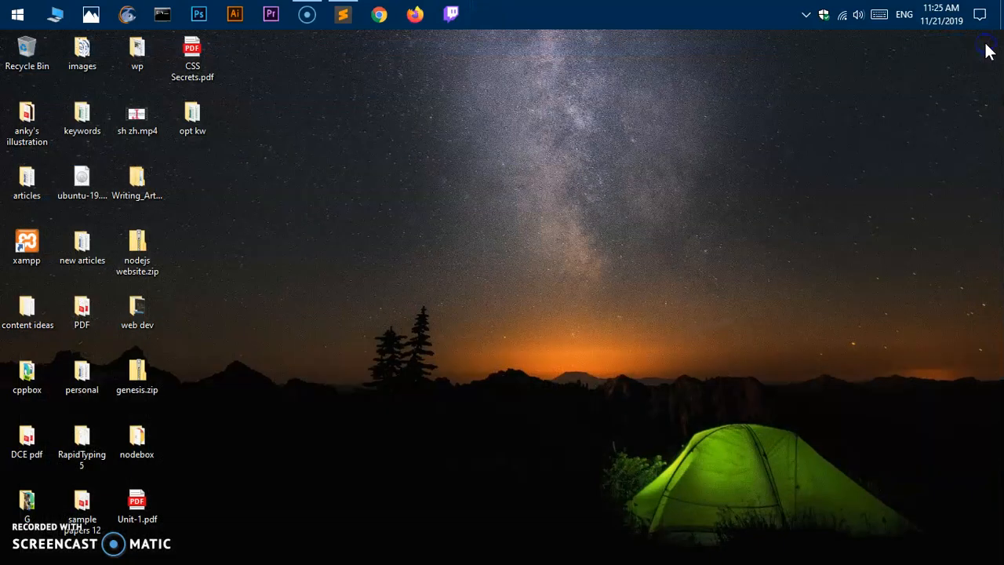
mouse_move(18, 14)
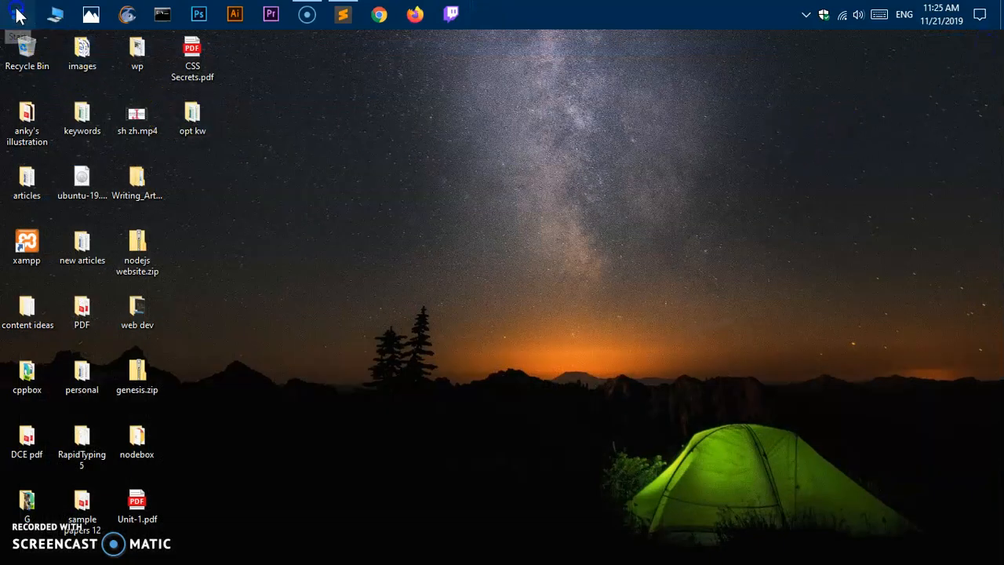
Step: Search Start for 'var' and launch 'Edit the system environment variables'
type("var")
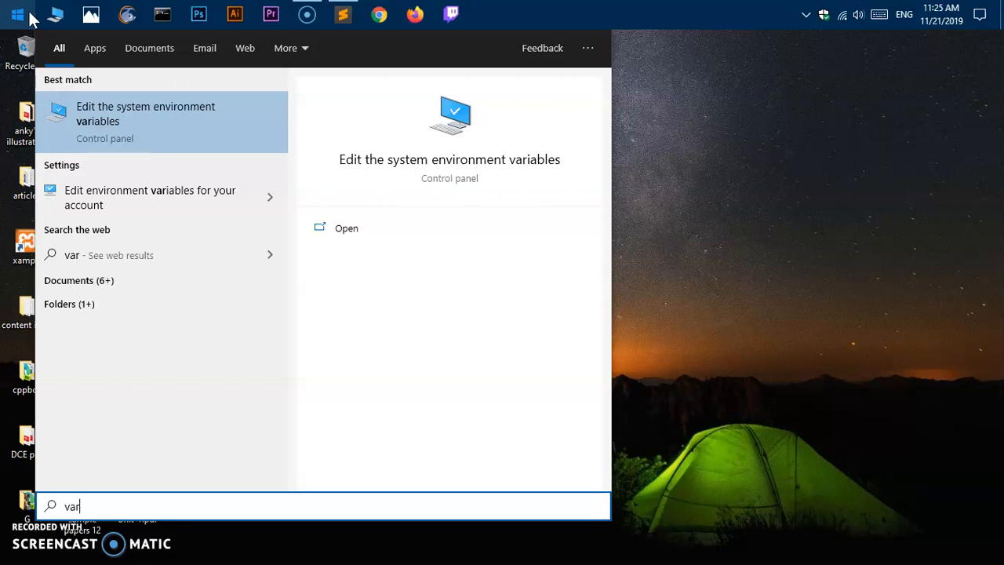
mouse_move(160, 123)
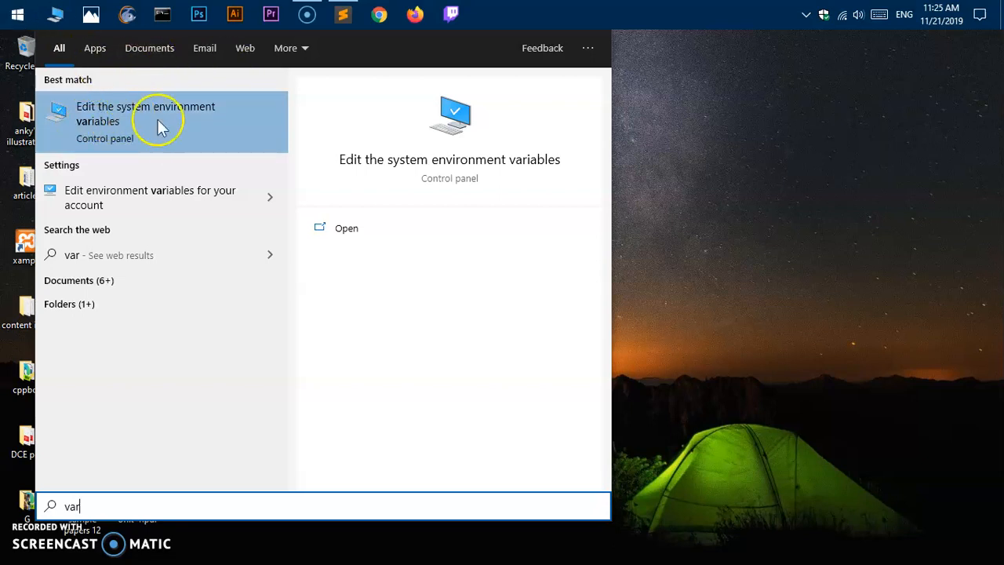
mouse_move(264, 132)
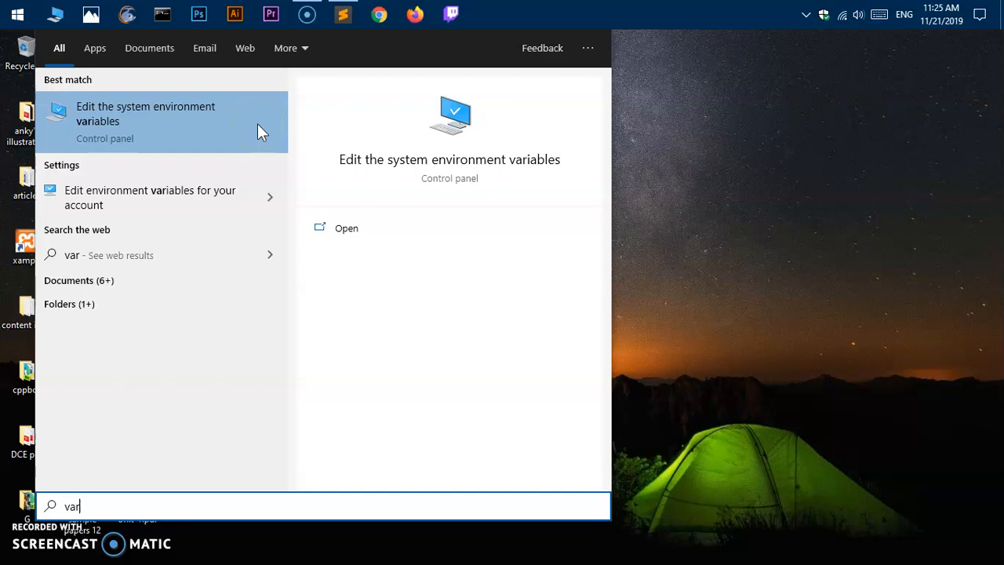
left_click(144, 122)
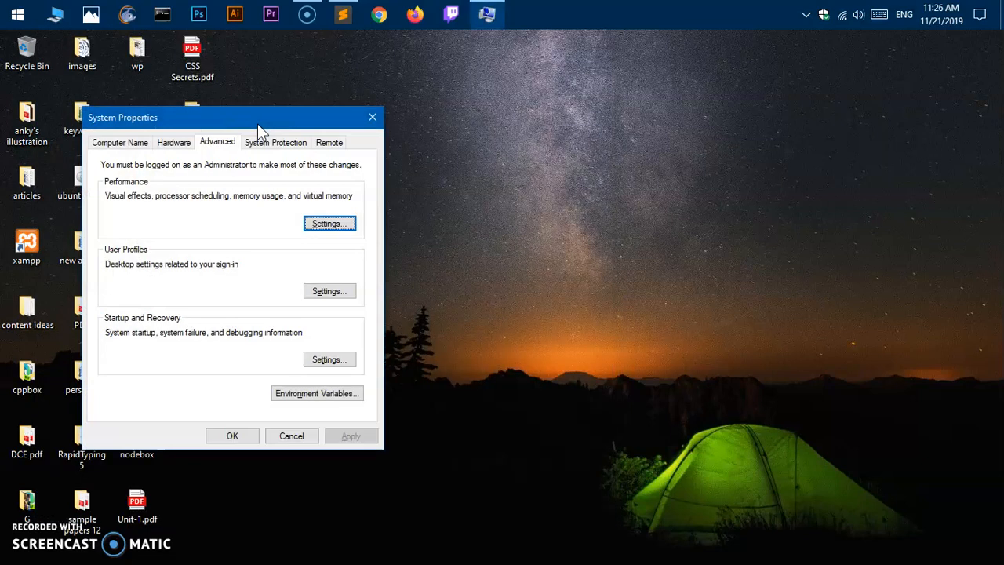
mouse_move(342, 421)
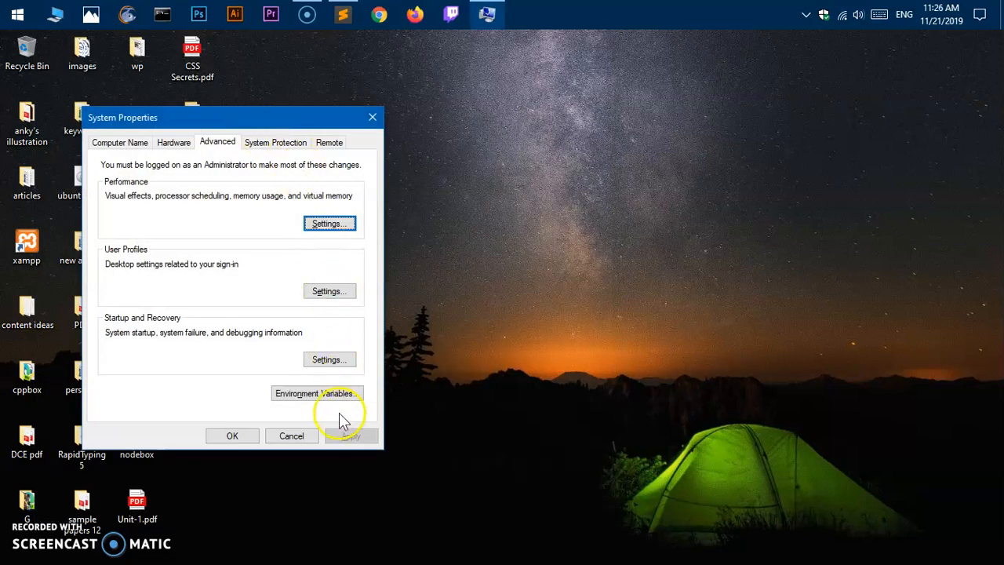
Step: Open the Environment Variables dialog and select the system Path variable
left_click(313, 393)
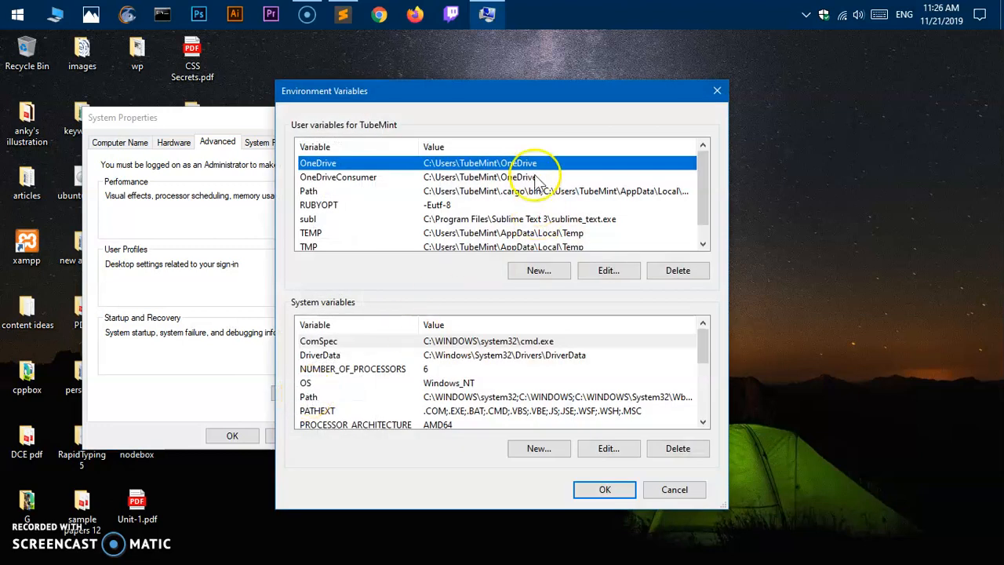
left_click_drag(502, 90, 392, 78)
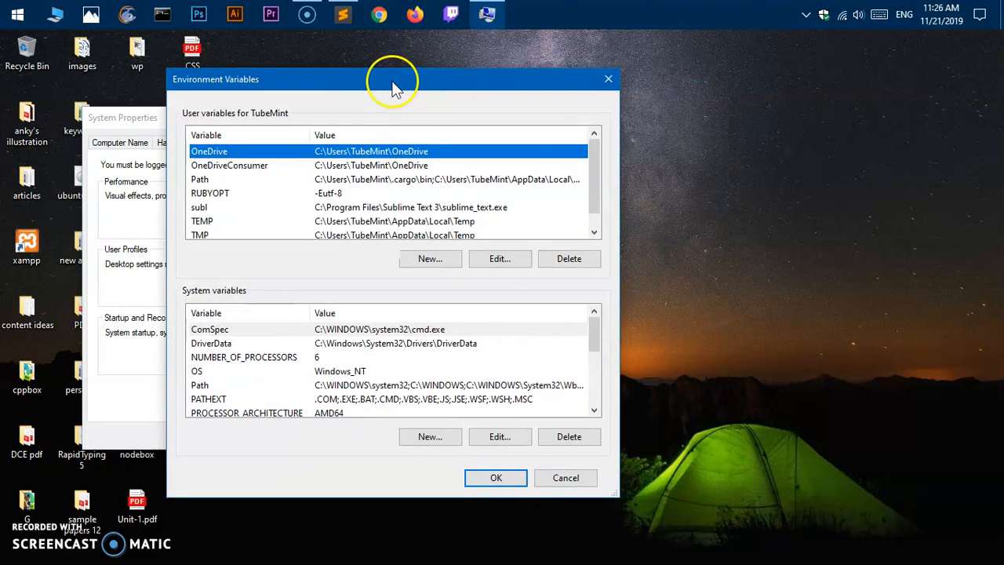
mouse_move(275, 301)
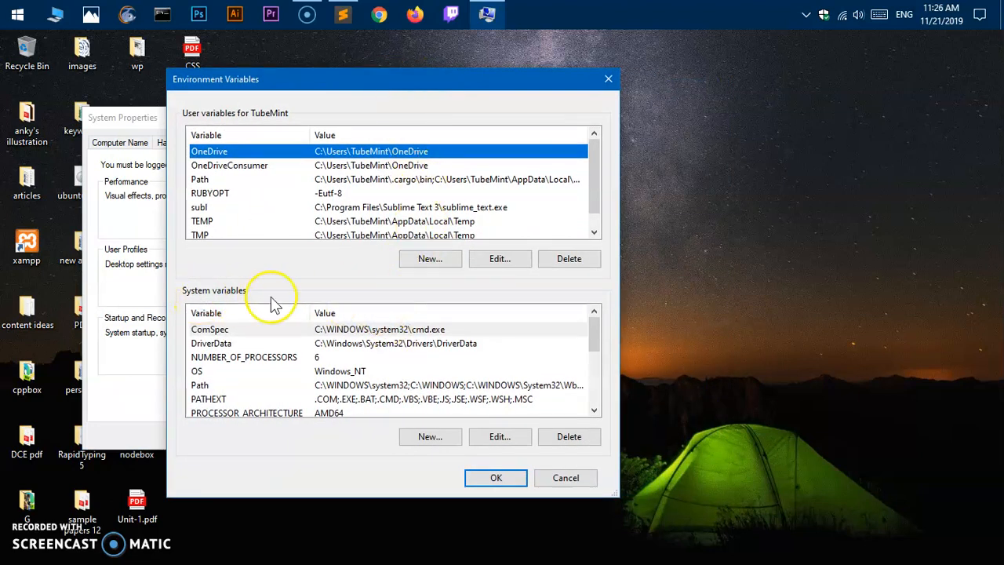
mouse_move(185, 301)
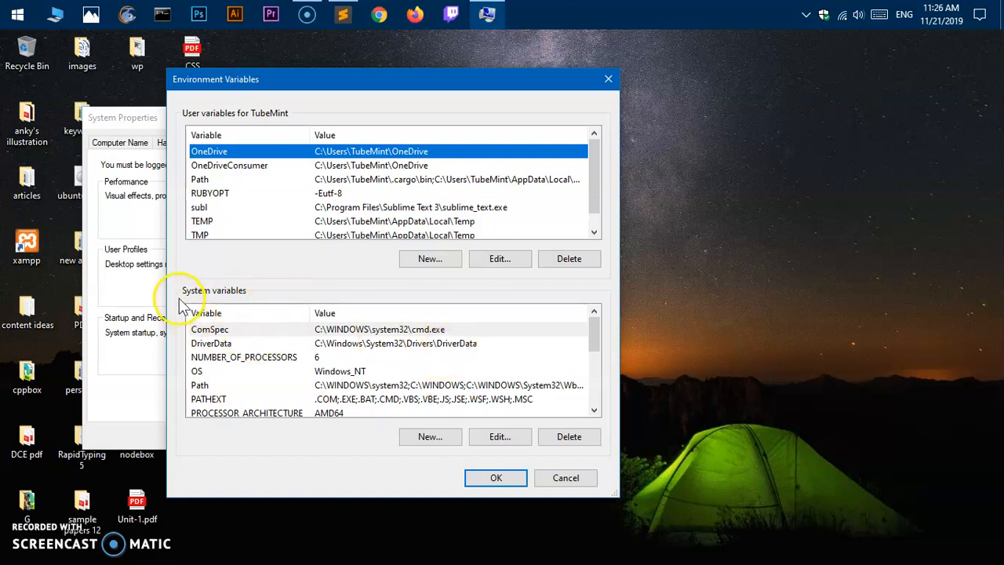
mouse_move(238, 306)
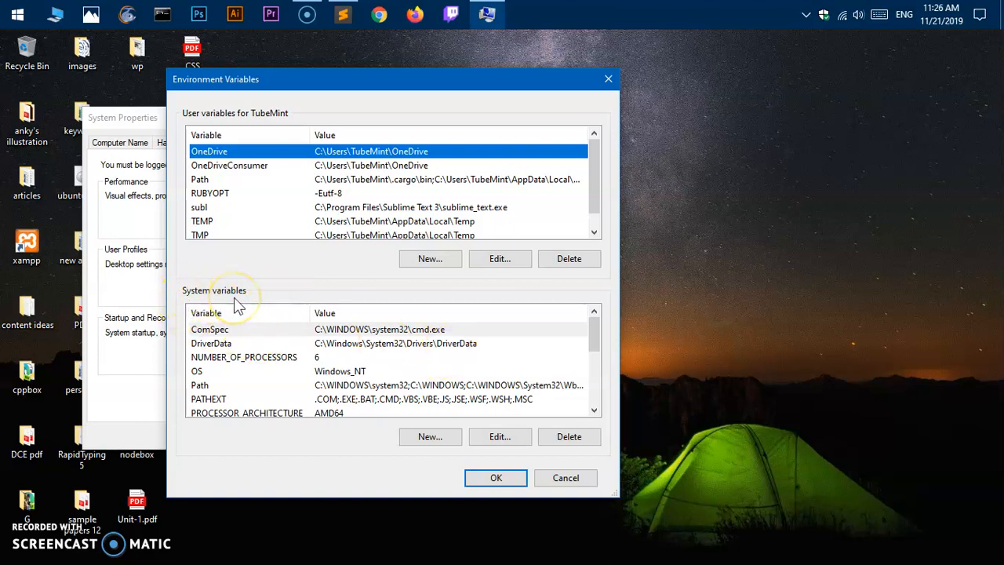
mouse_move(212, 398)
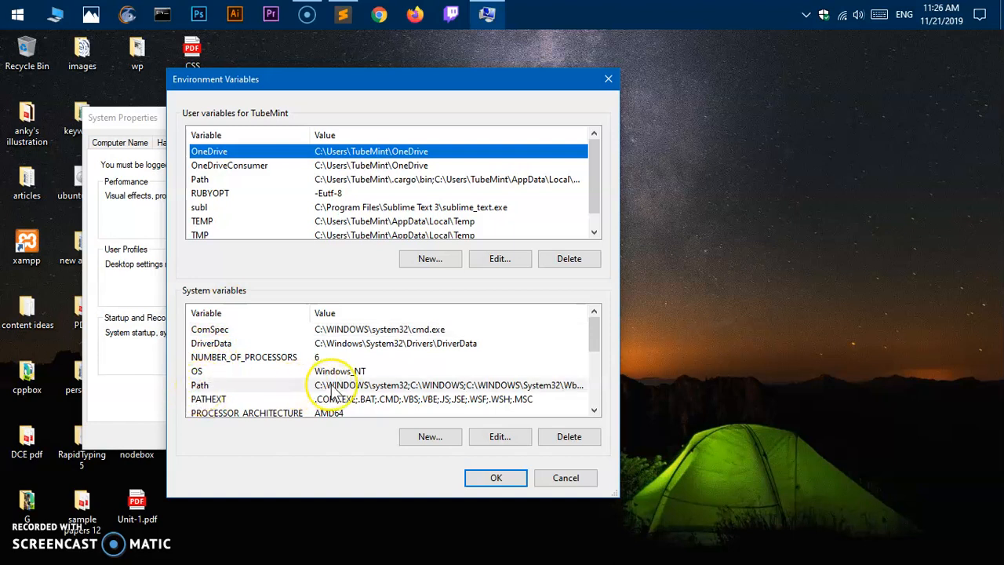
left_click(337, 384)
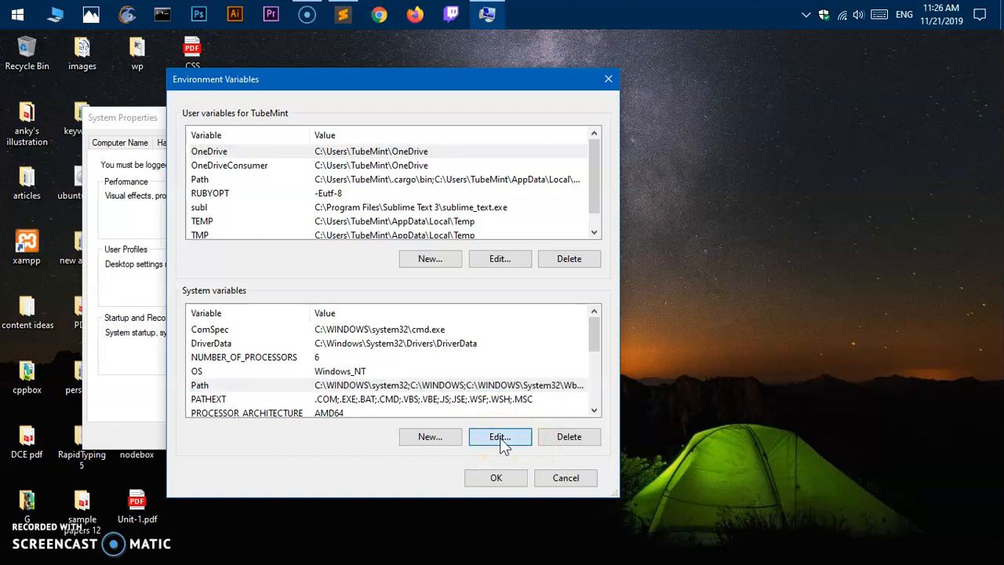
Step: Add C:\Program Files\Java\jdk-14\bin as a new system Path entry and confirm
left_click(499, 436)
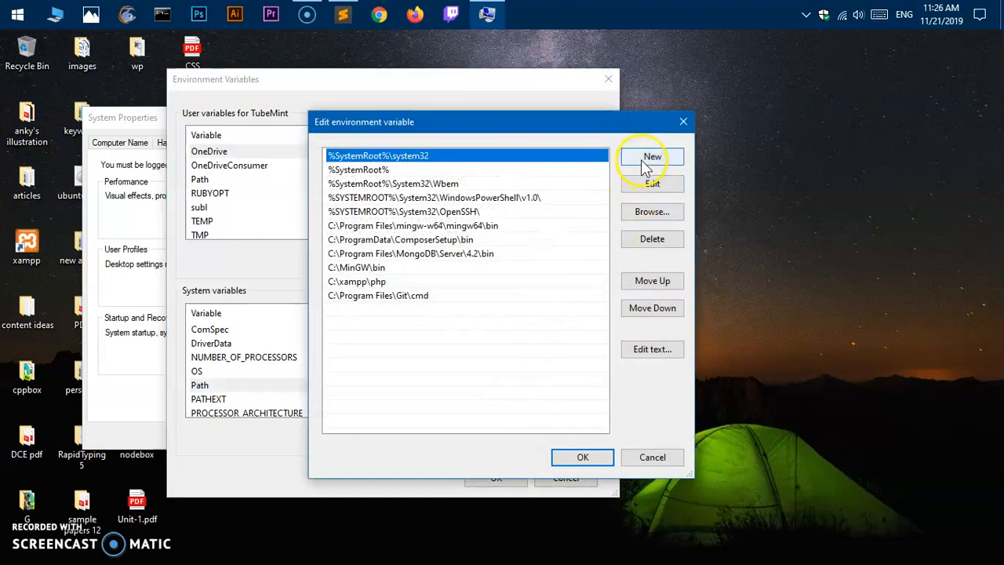
left_click(652, 157)
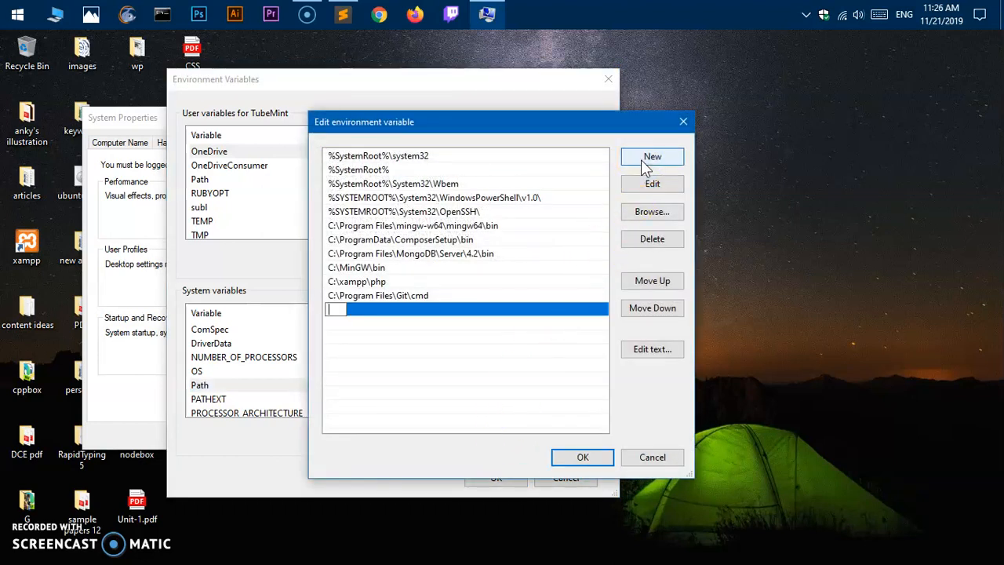
type("C:\\Program Files\\Java\\jdk-14\\bin")
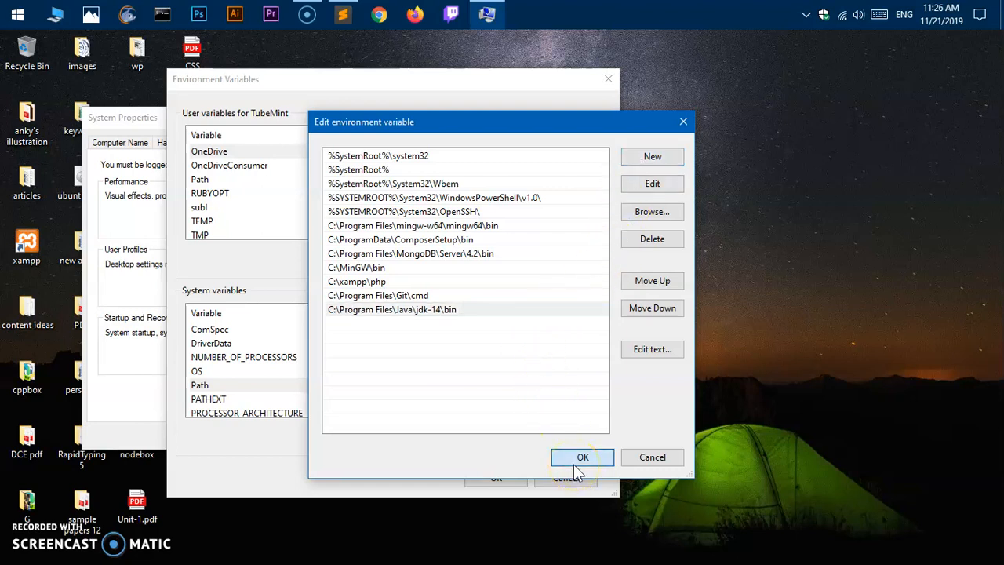
left_click(584, 457)
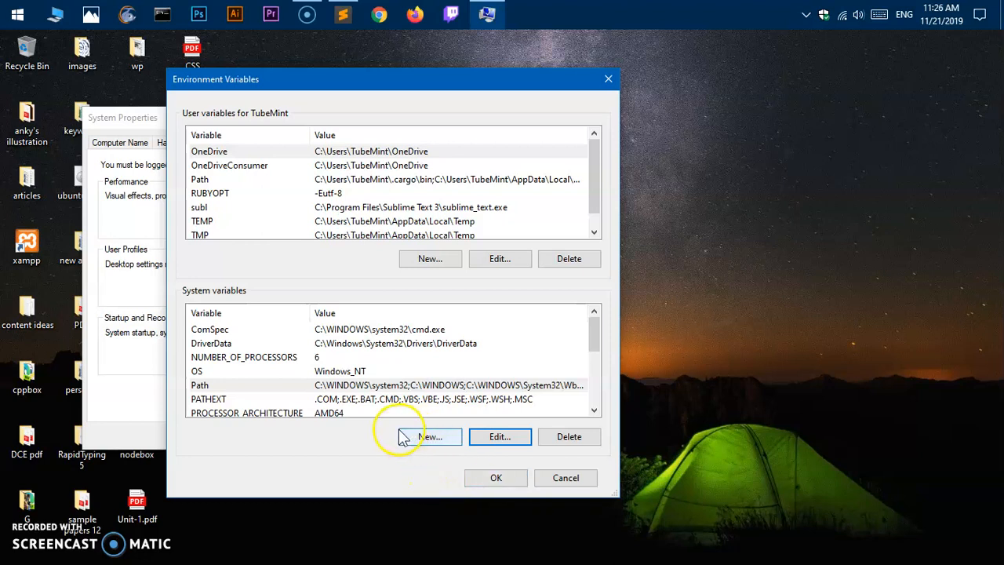
mouse_move(416, 442)
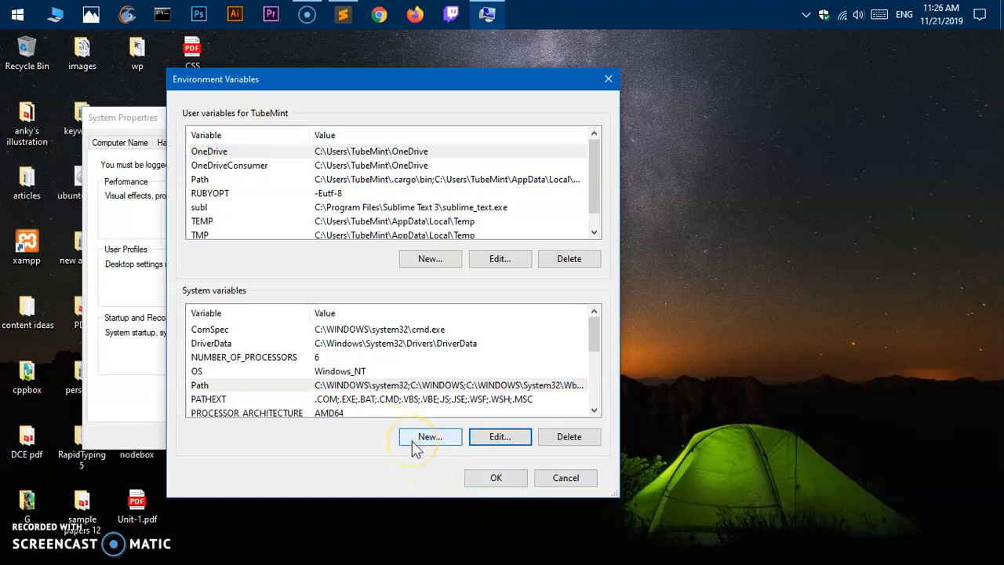
mouse_move(306, 439)
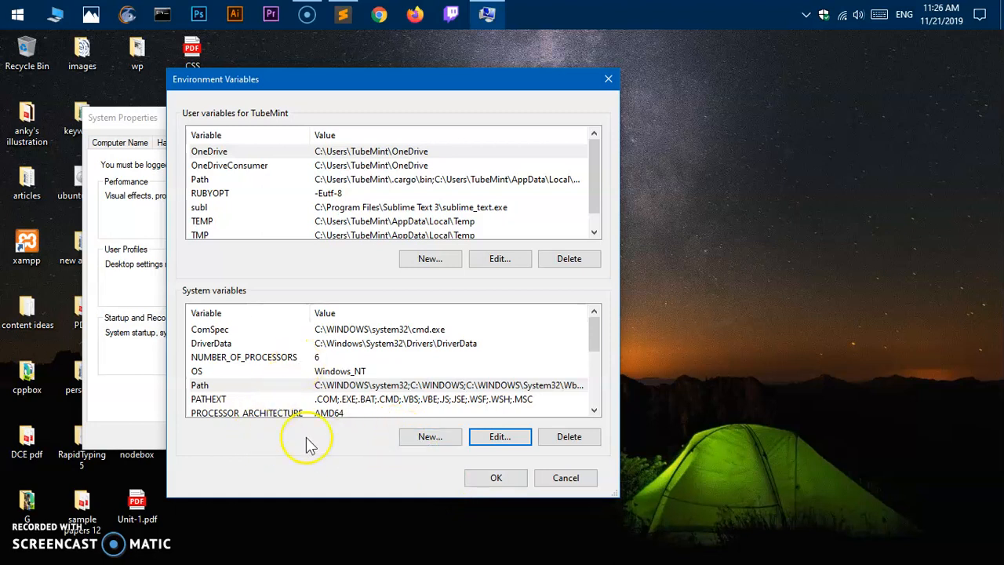
Step: Create system variable JAVA_HOME with value C:\Program Files\Java\jdk-14
left_click(430, 436)
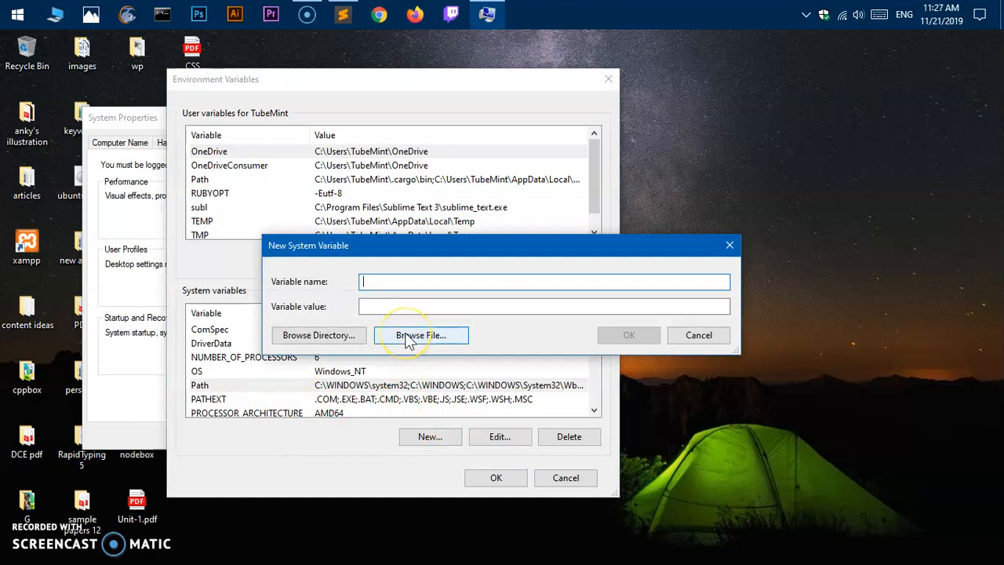
type("JAVA")
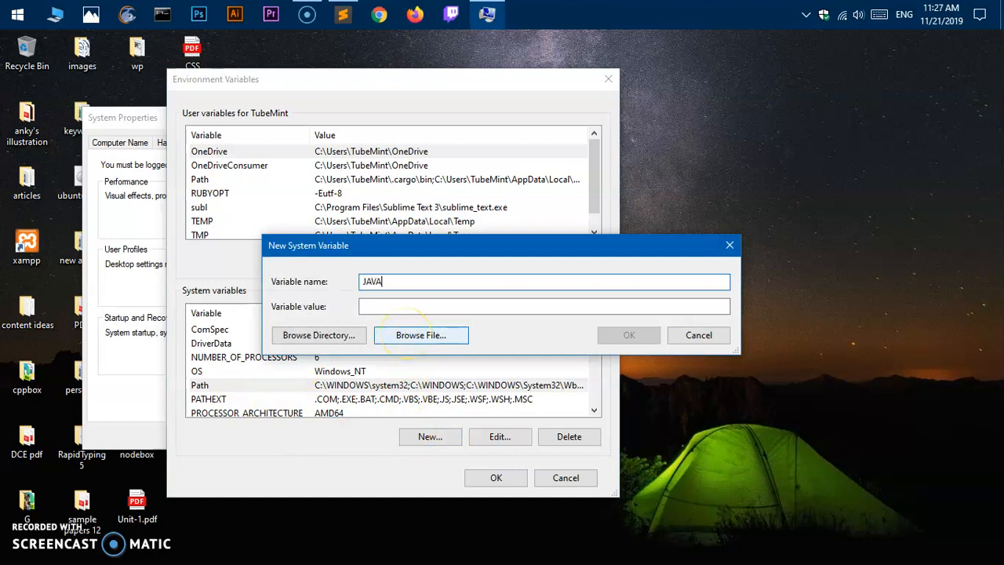
type("_HOME")
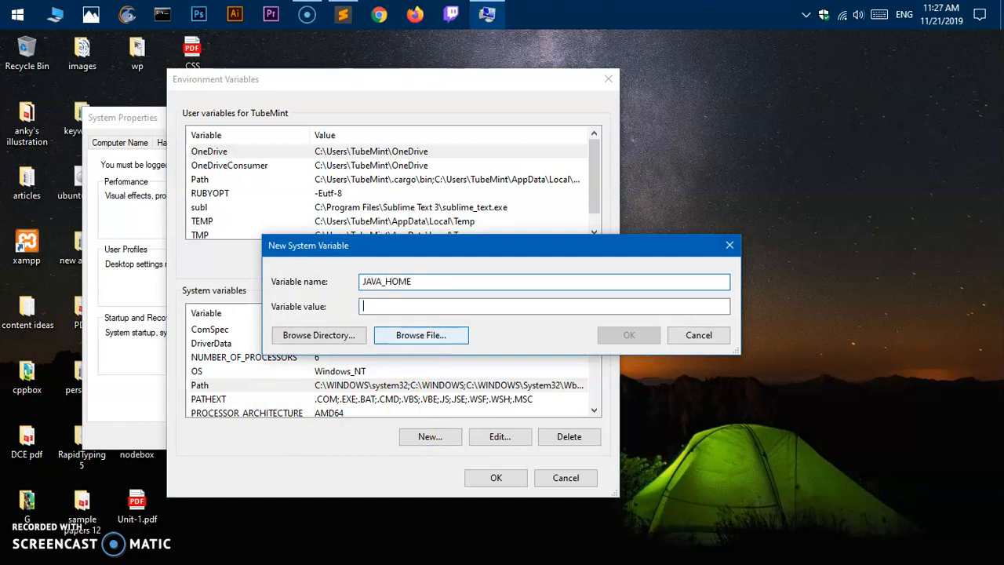
type("C:\\Program Files\\Java\\jdk-14\\")
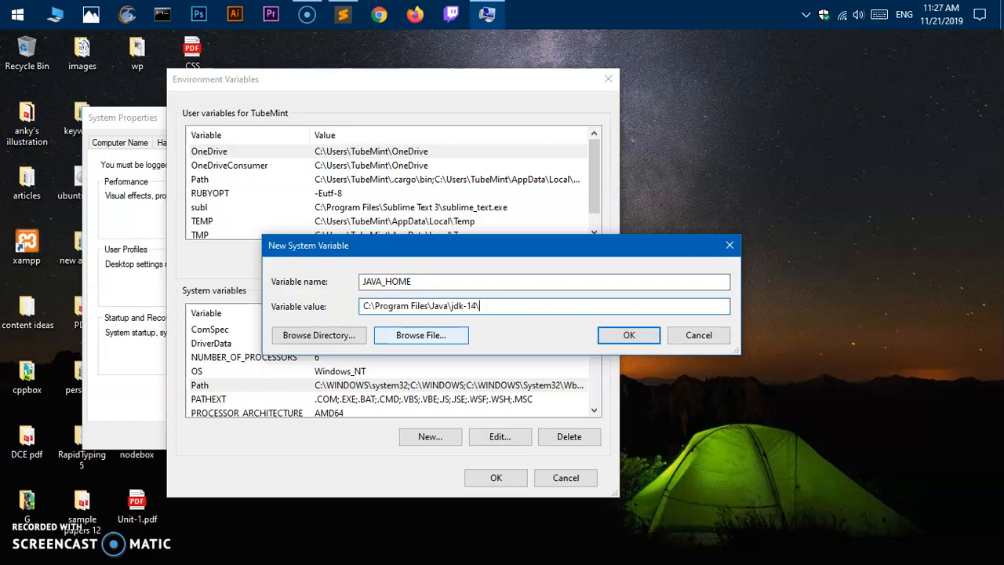
key("Backspace")
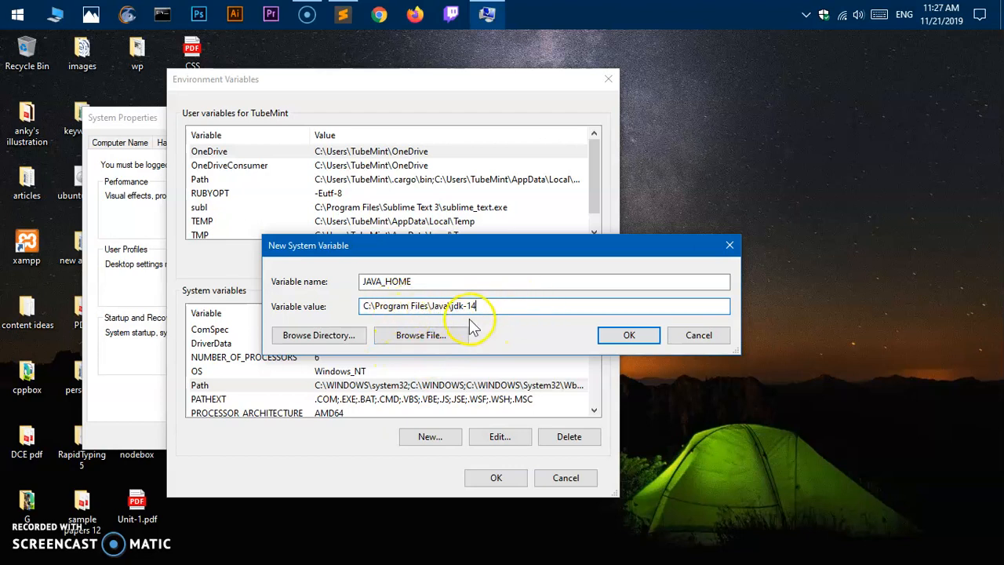
left_click(628, 336)
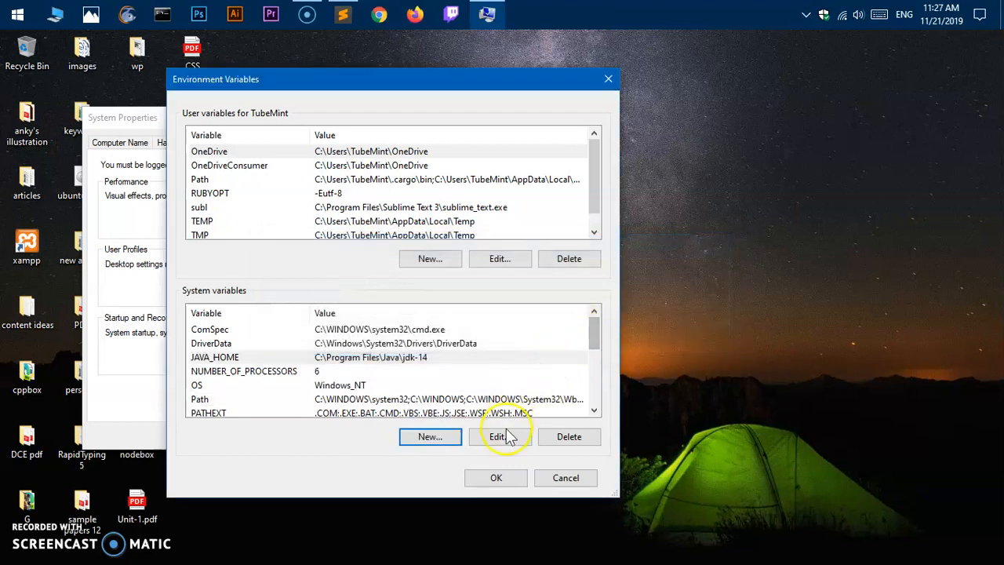
Step: Confirm the Environment Variables and System Properties dialogs and start a fresh Command Prompt
left_click(496, 477)
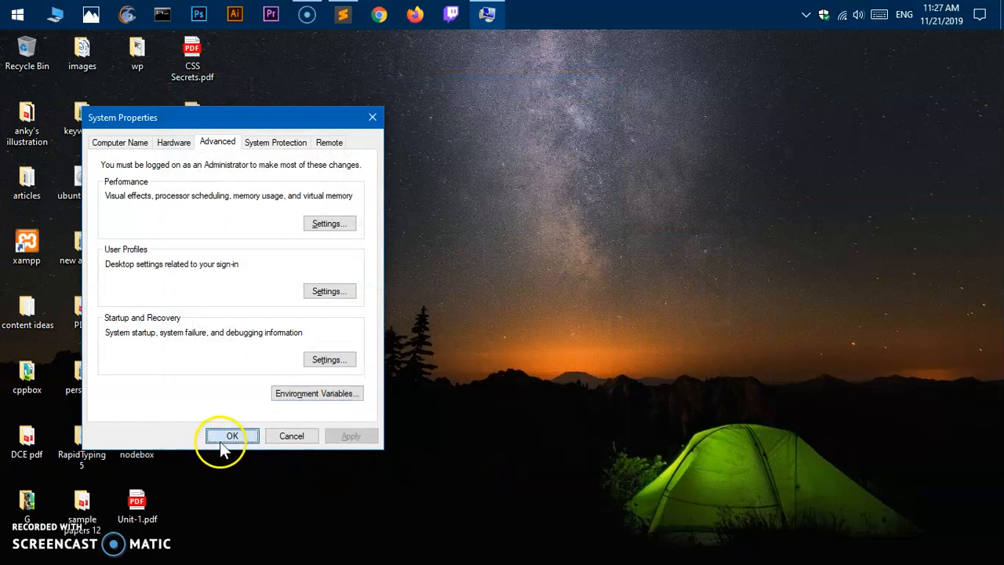
left_click(232, 437)
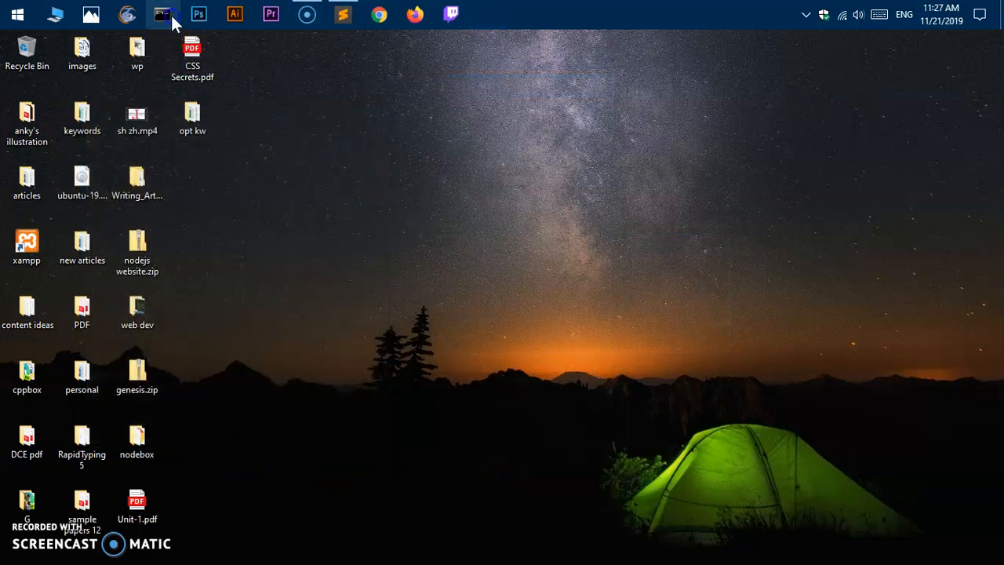
left_click(164, 14)
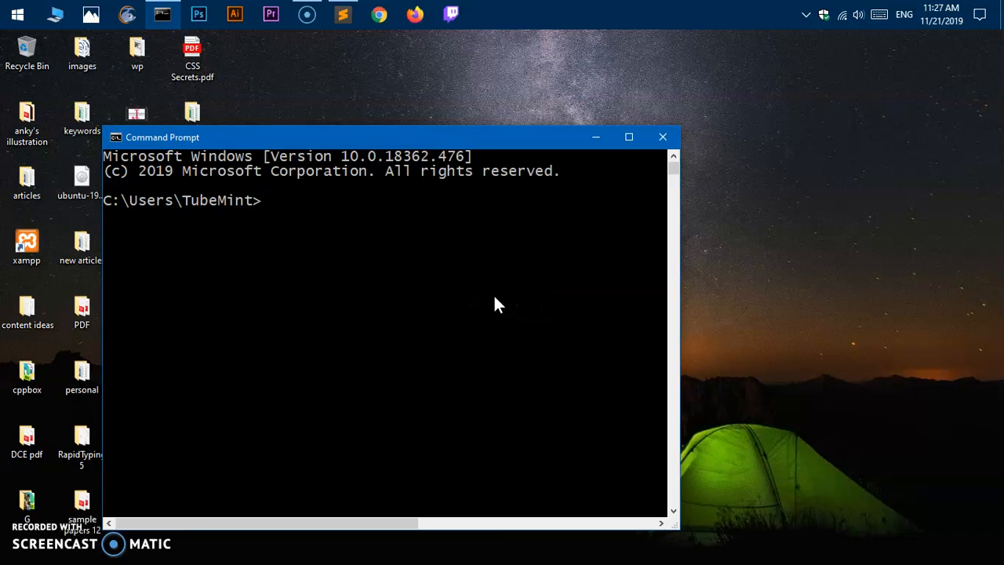
Step: Run java -version and see openjdk version 14-ea reported
type("JAVA")
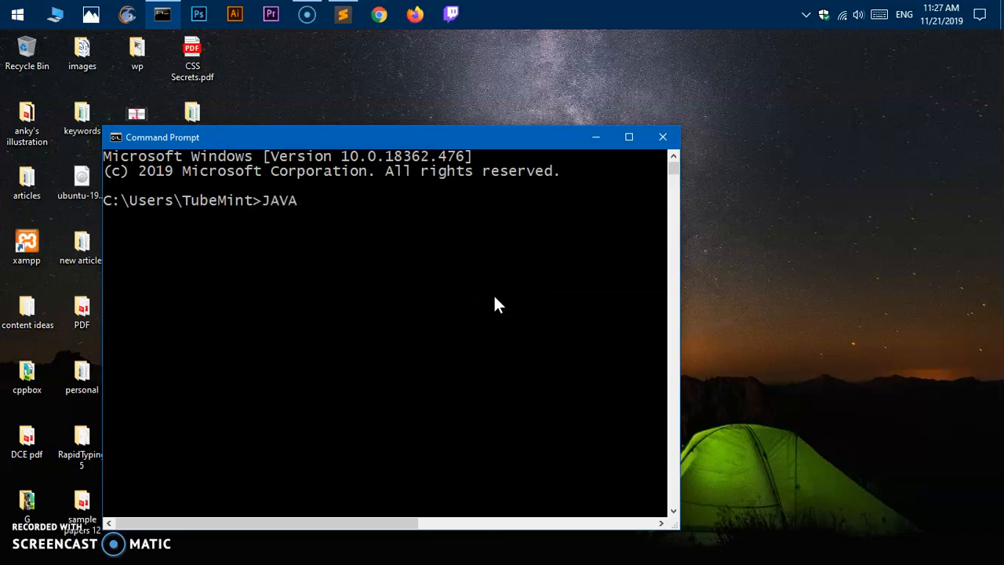
key("Backspace")
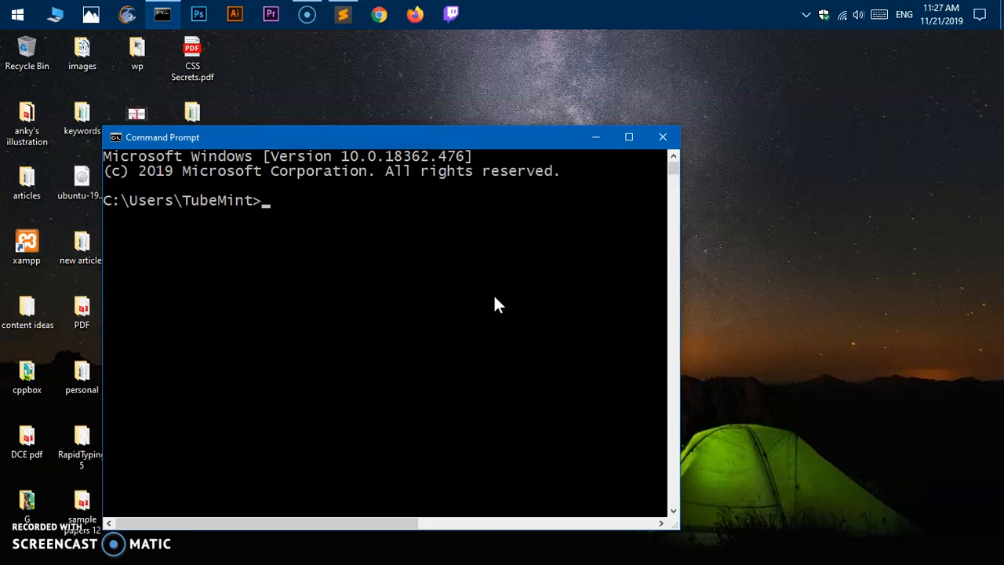
type("java -")
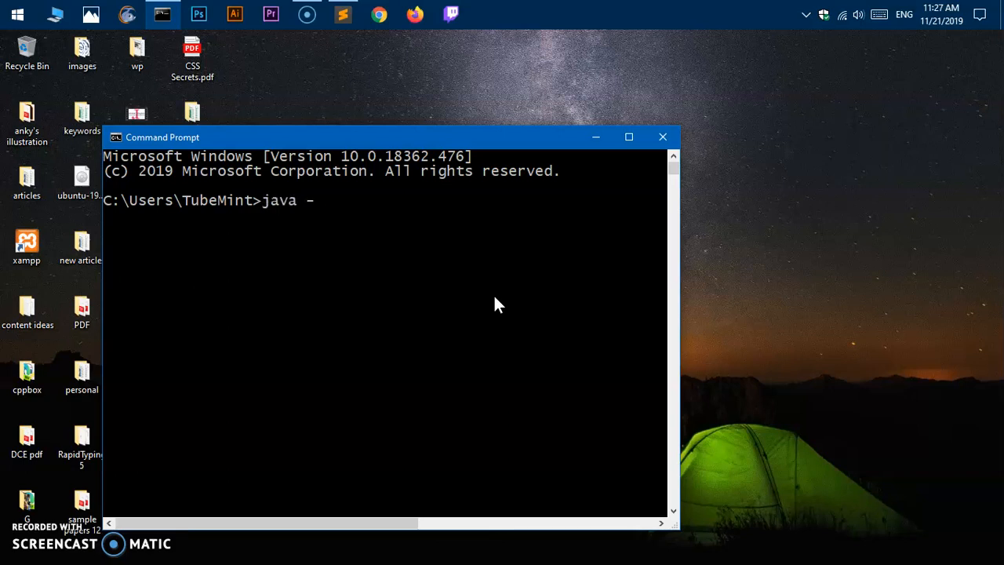
type("version")
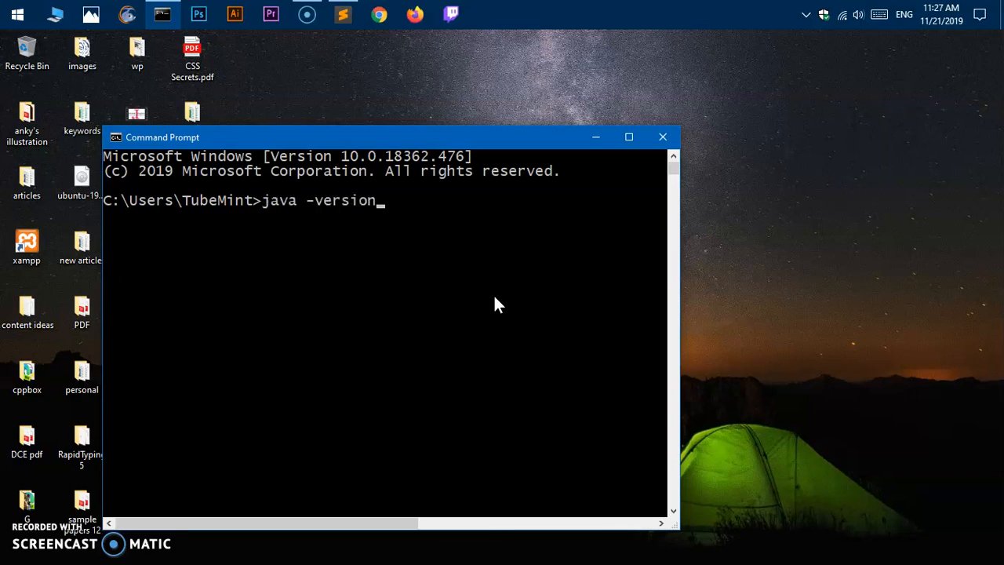
key("Return")
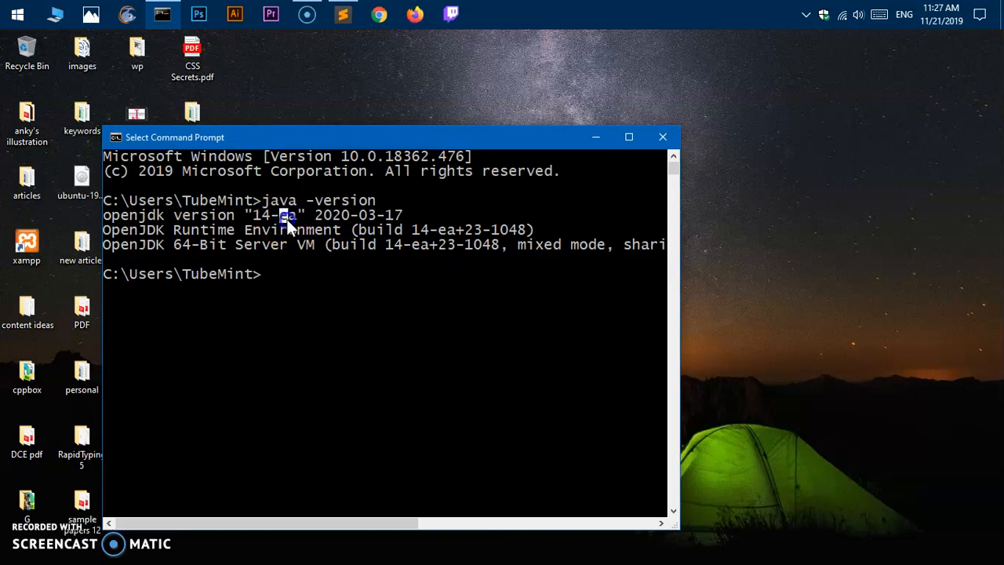
Step: Run javac -version (14-ea), start JShell 14-ea and leave it with /exit
type("java -version")
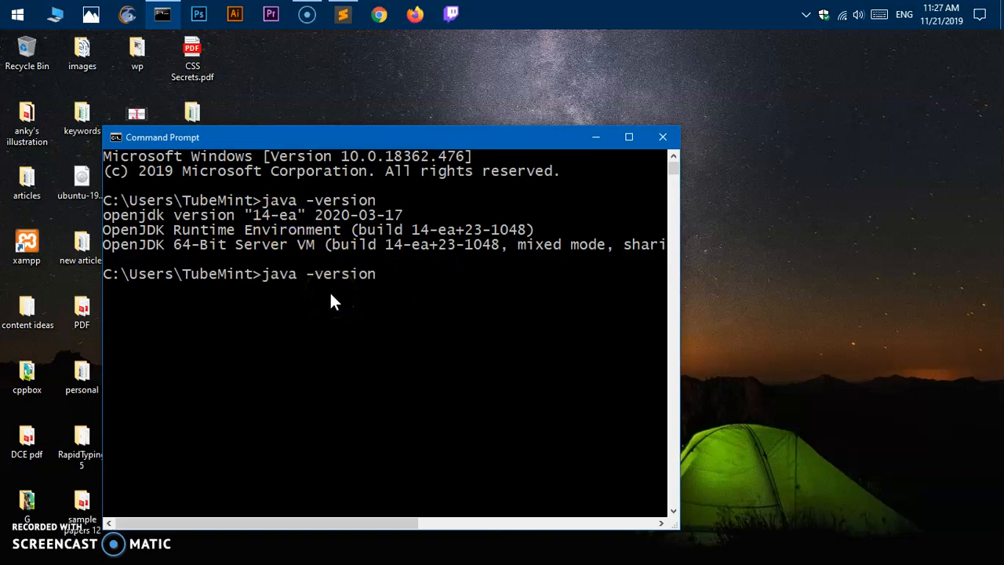
type("c")
type("j")
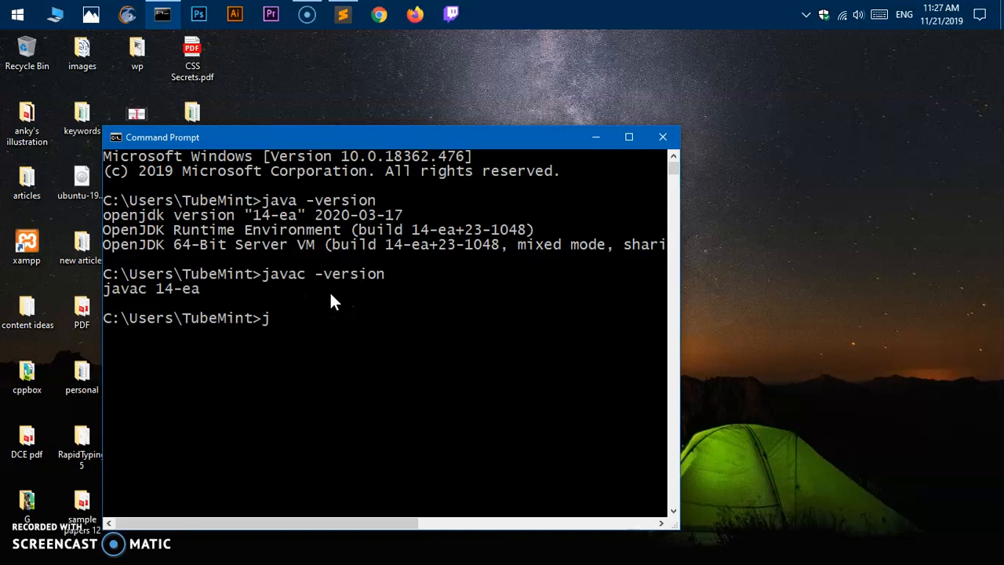
type("shell")
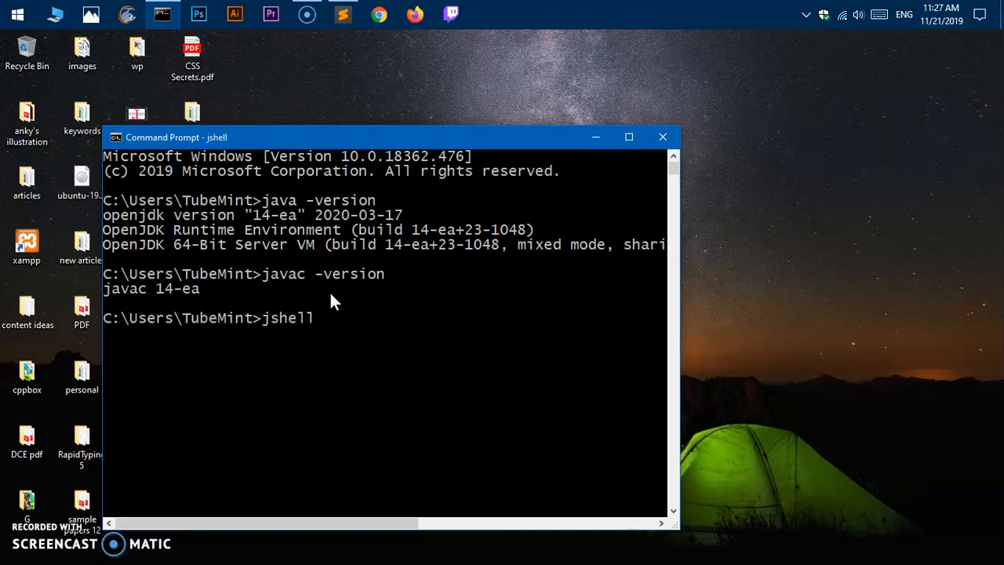
key("Return")
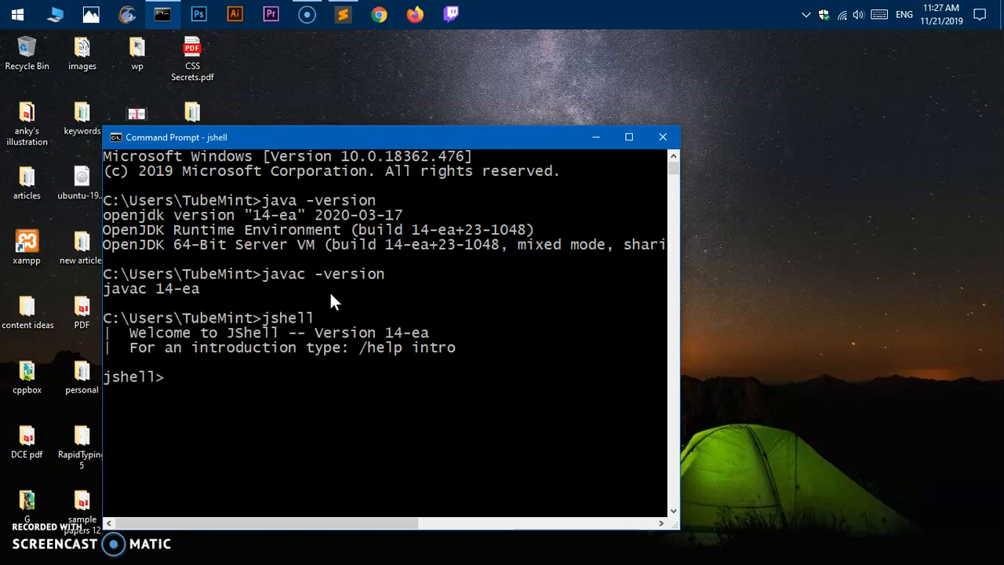
type("/e")
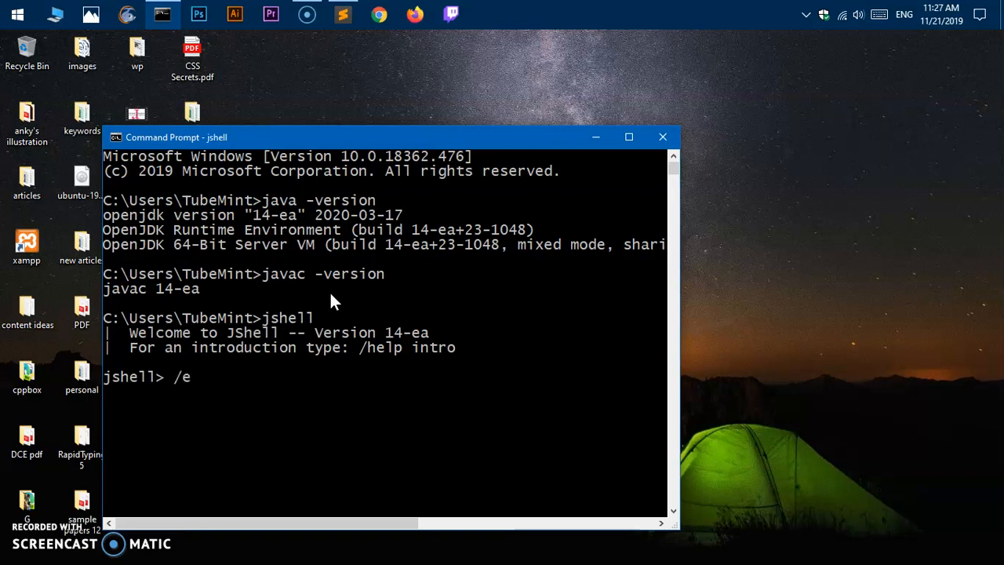
key("Return")
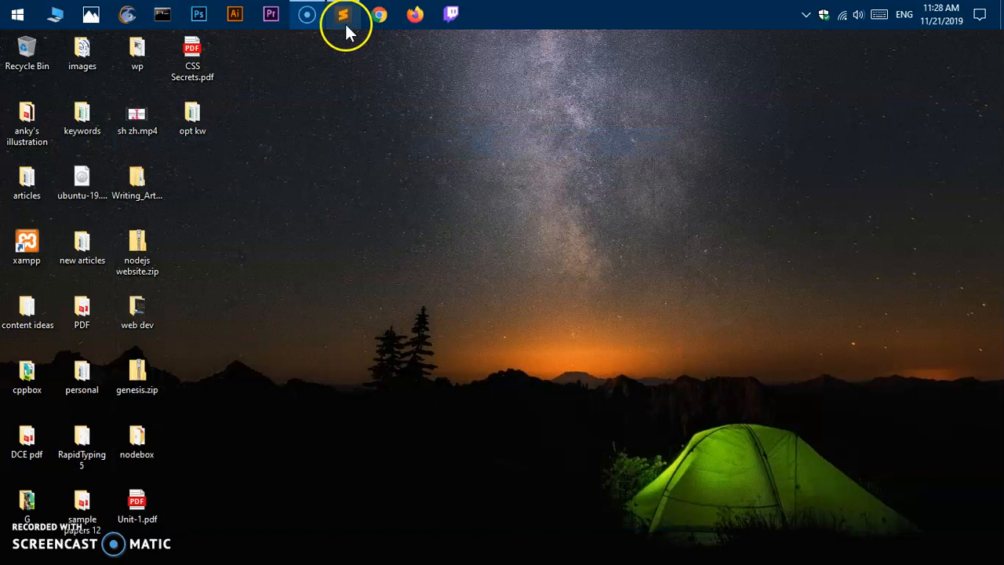
Step: Switch to Sublime Text showing the HelloWorld class that prints "Hello World!!"
left_click(342, 14)
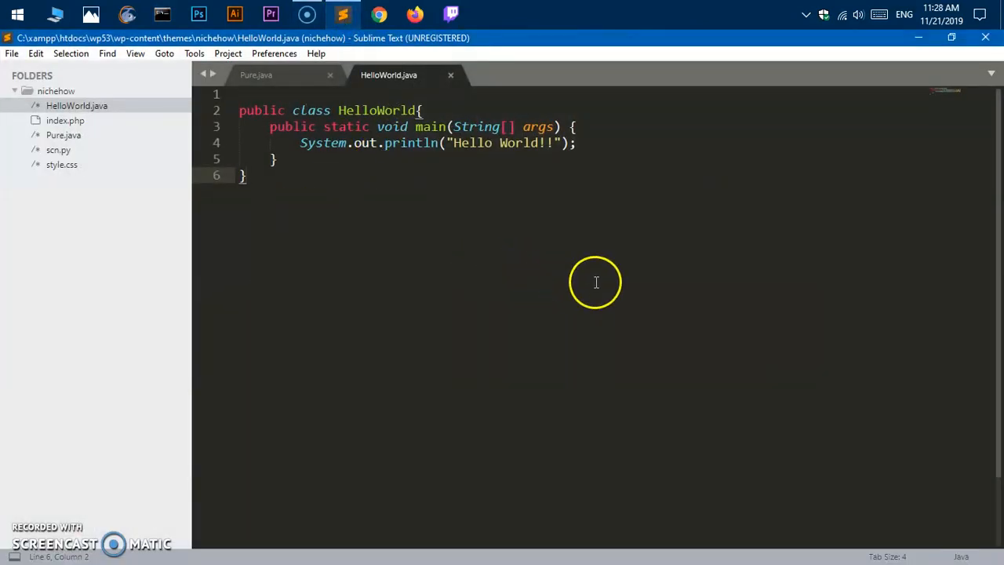
mouse_move(339, 217)
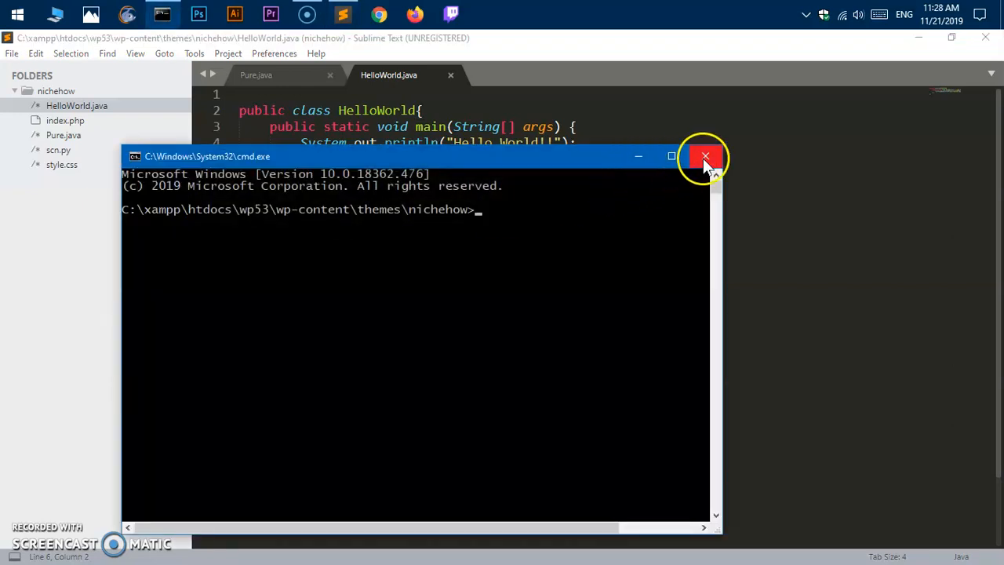
mouse_move(365, 164)
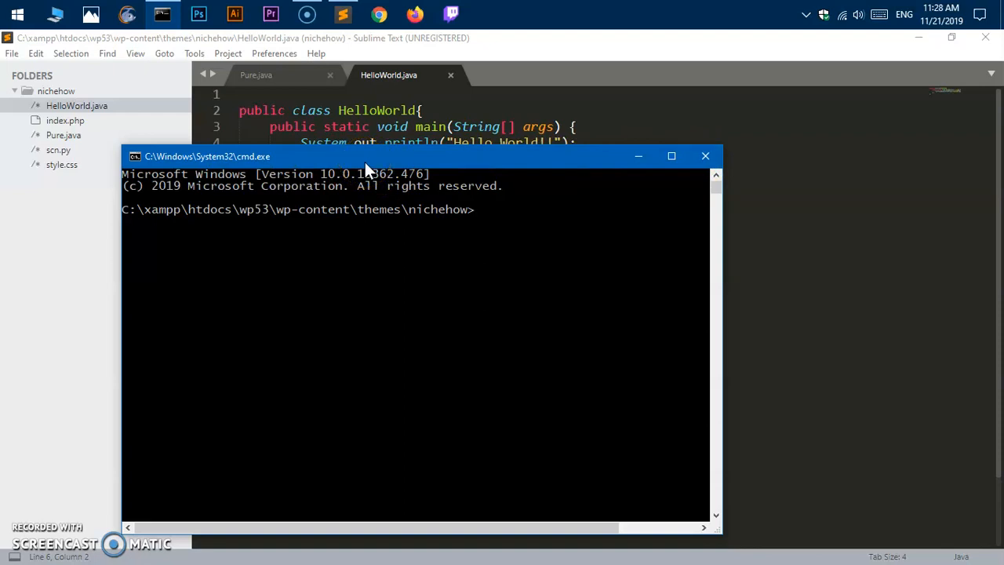
mouse_move(760, 266)
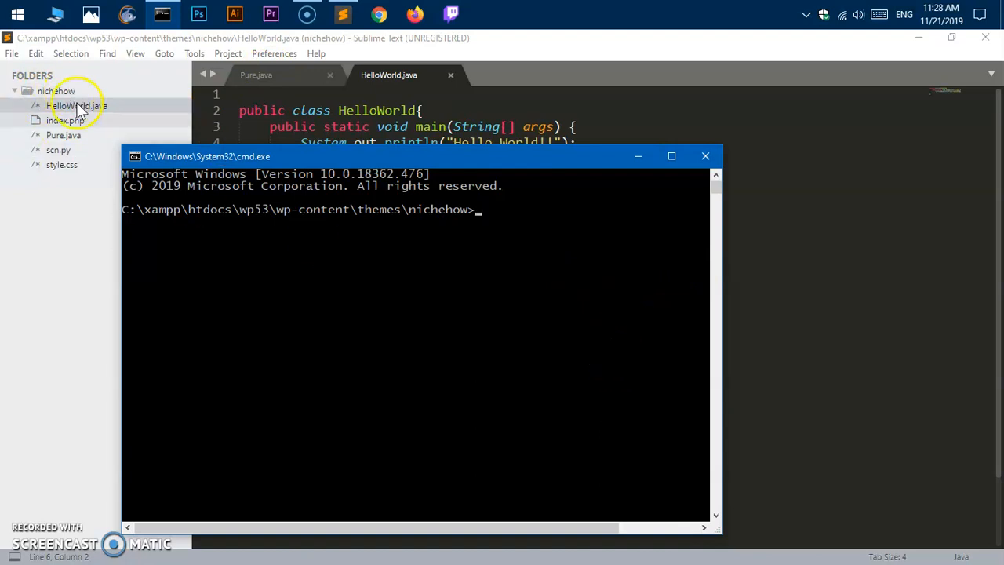
mouse_move(440, 212)
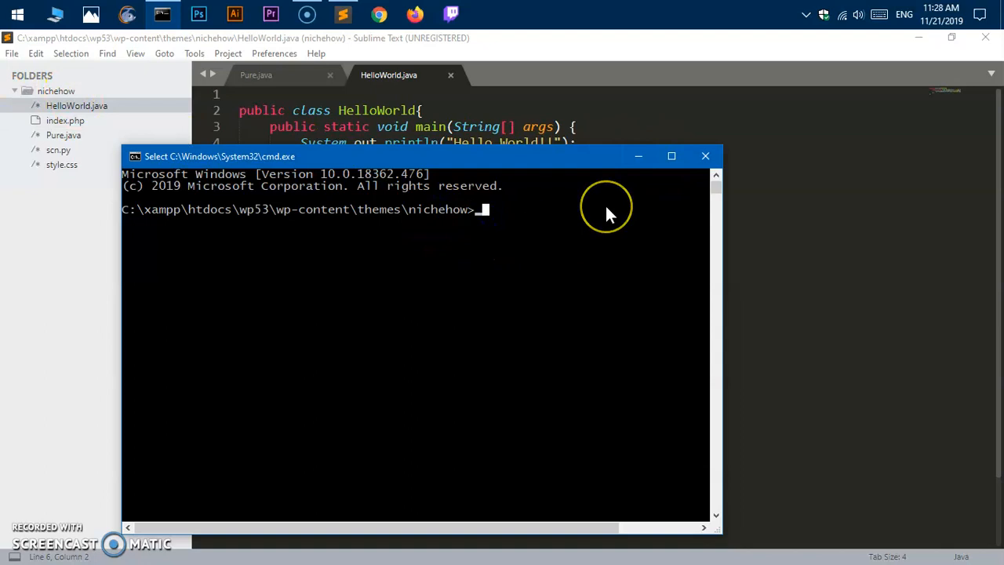
Step: Compile HelloWorld.java with javac in the nichehow folder
type("javac")
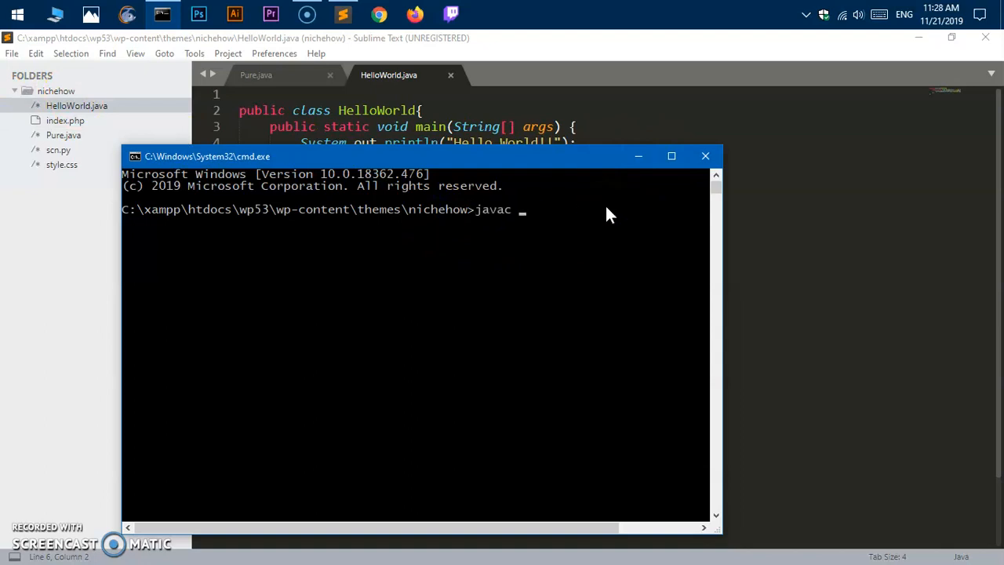
type("He")
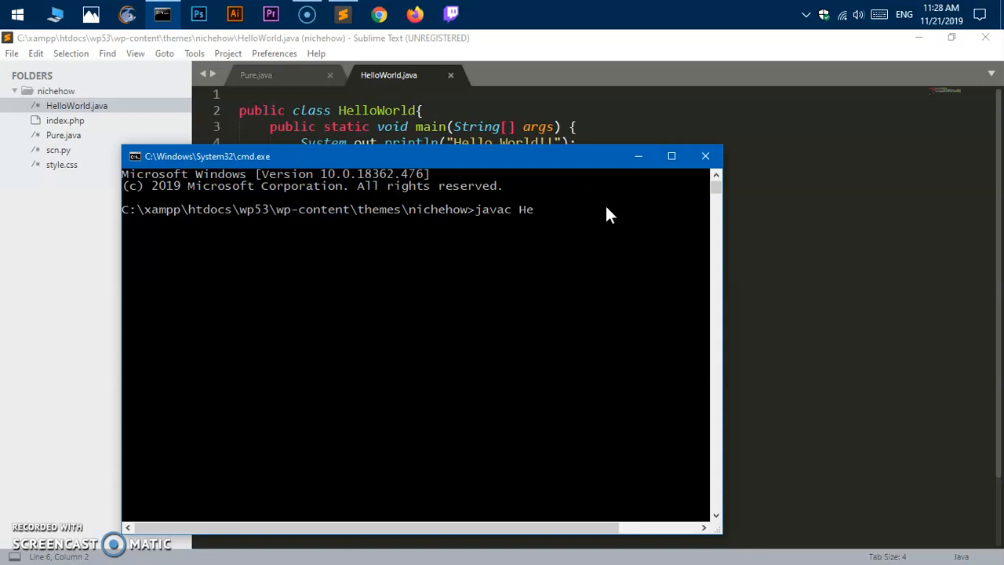
type("lloWorld.cl")
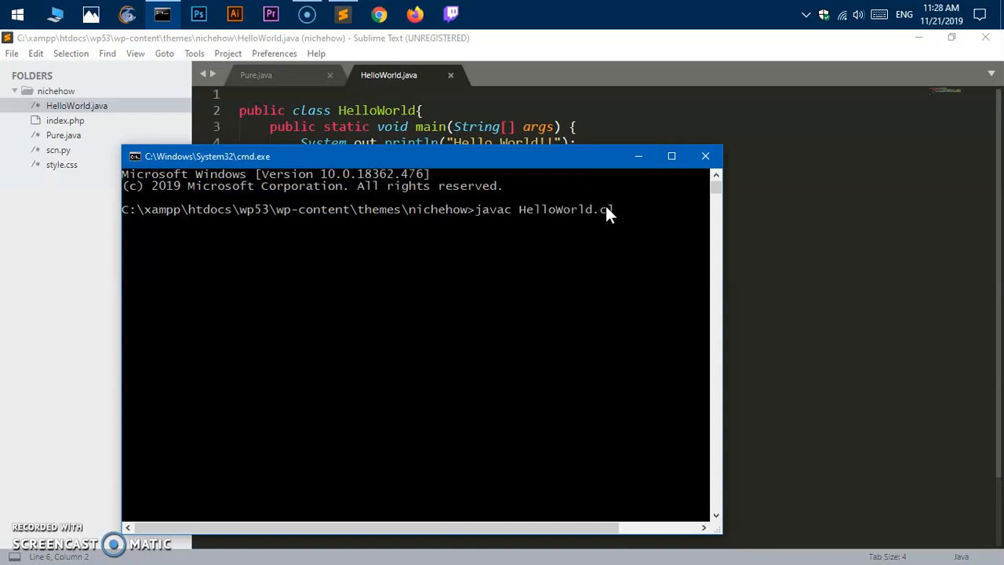
type("ava")
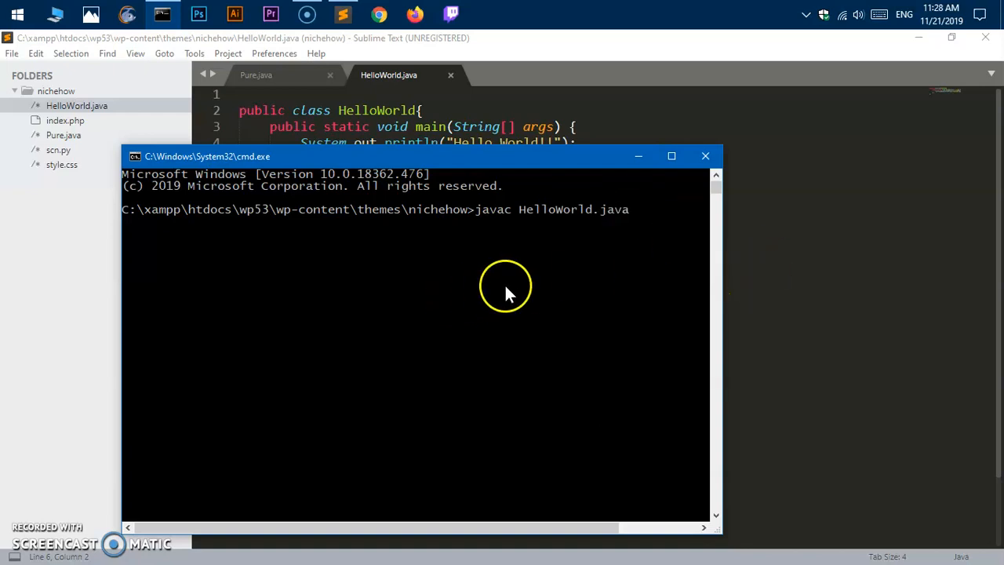
mouse_move(662, 229)
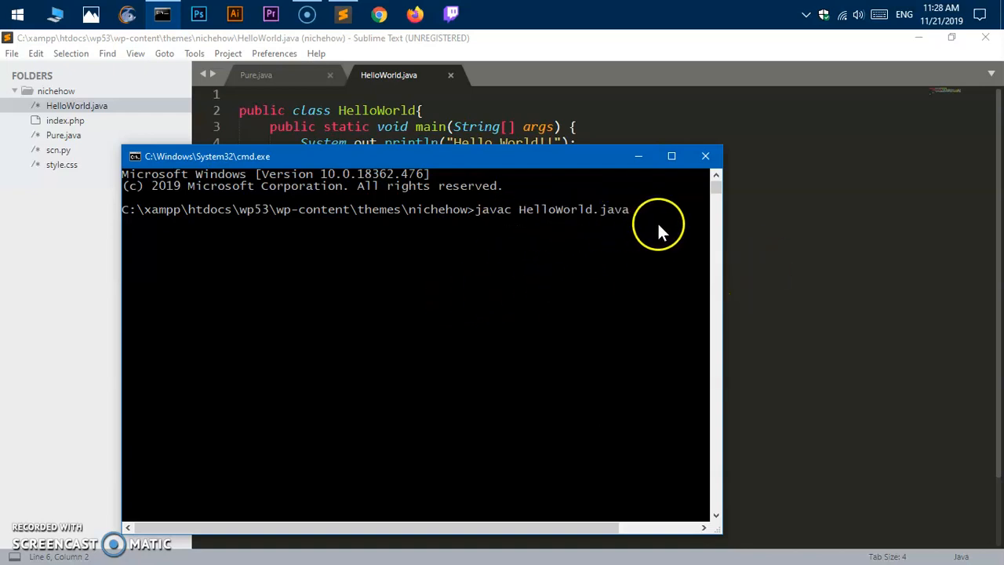
mouse_move(504, 227)
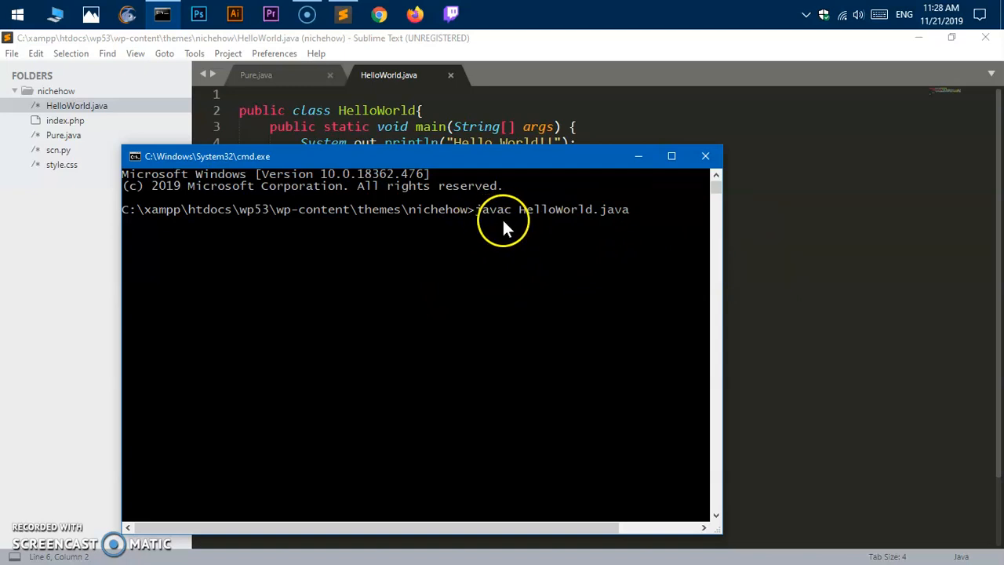
mouse_move(66, 106)
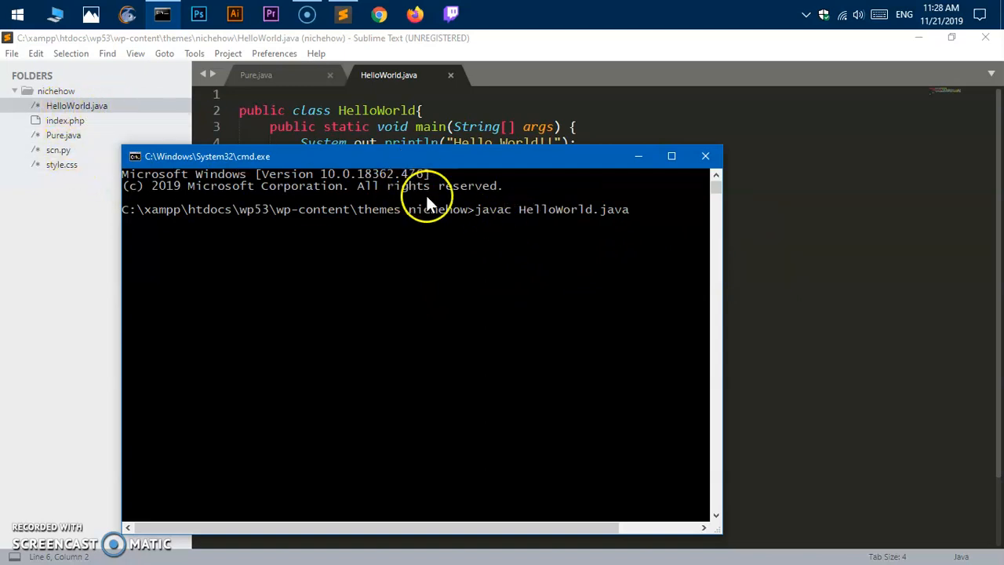
mouse_move(537, 227)
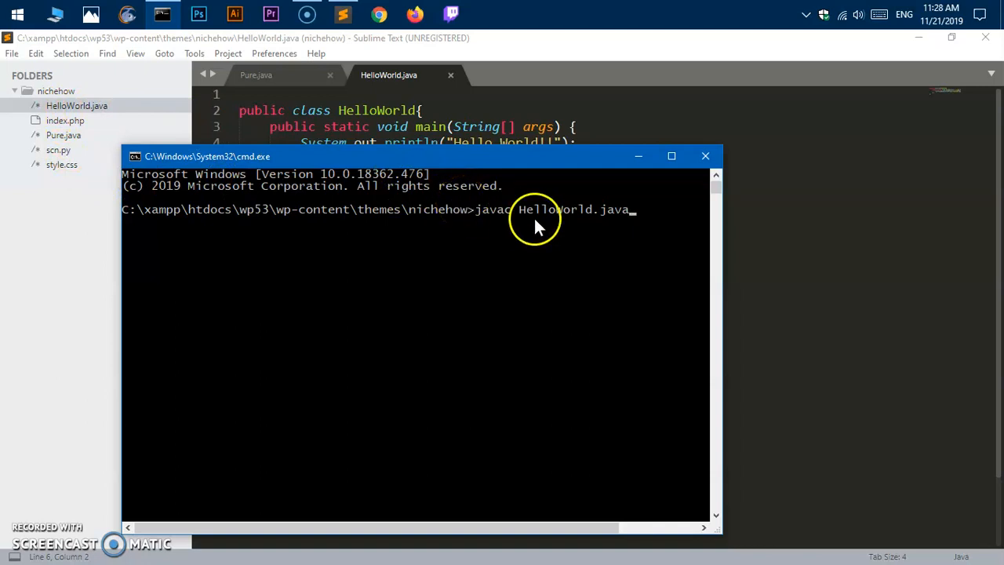
mouse_move(615, 228)
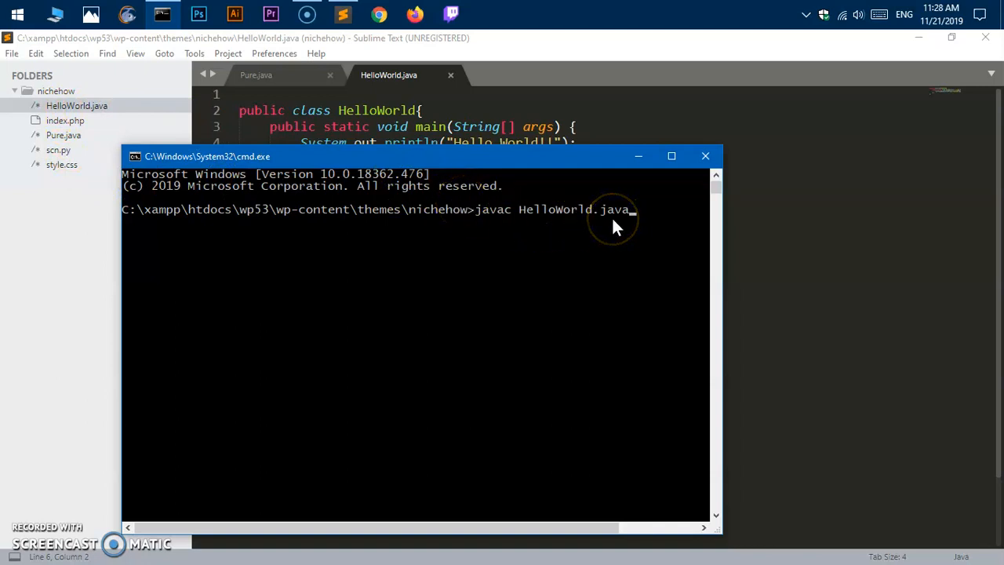
key("Return")
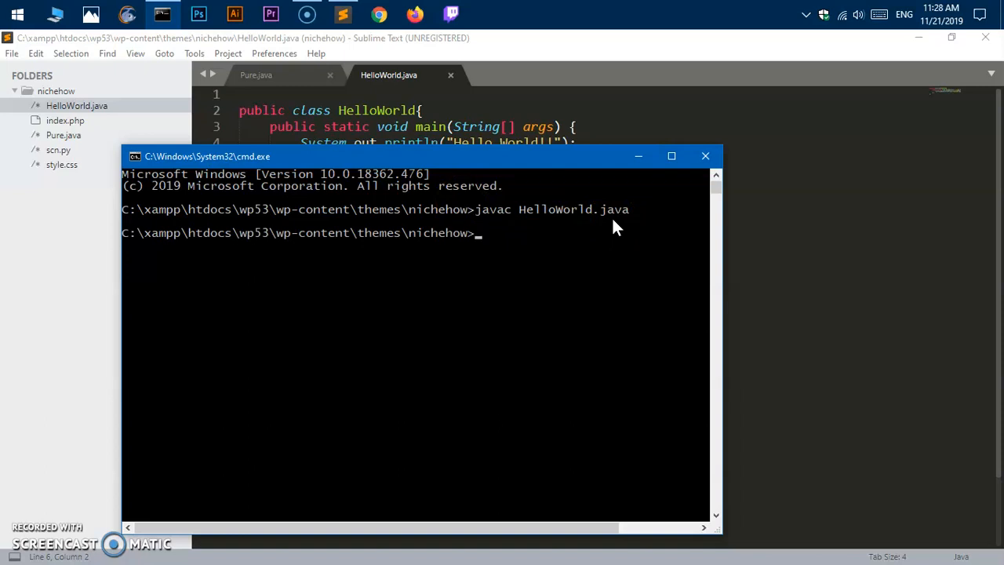
Step: List the folder with dir to confirm HelloWorld.class was created
type("dir")
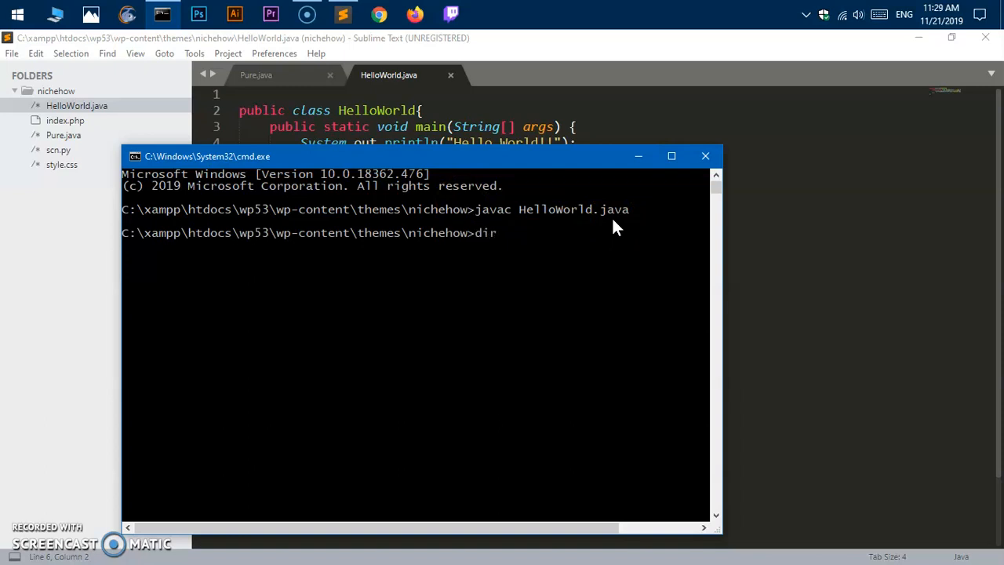
key("Return")
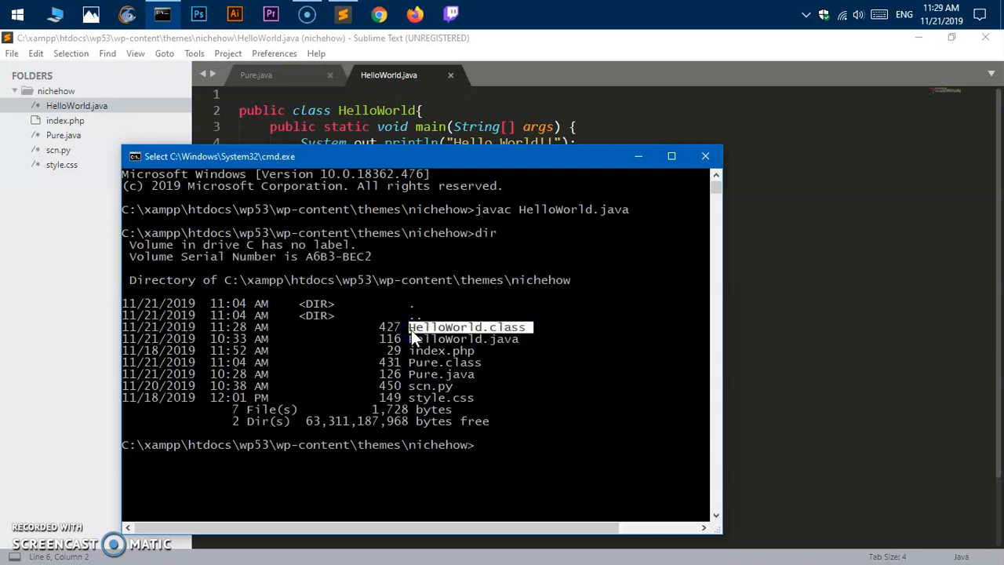
mouse_move(436, 336)
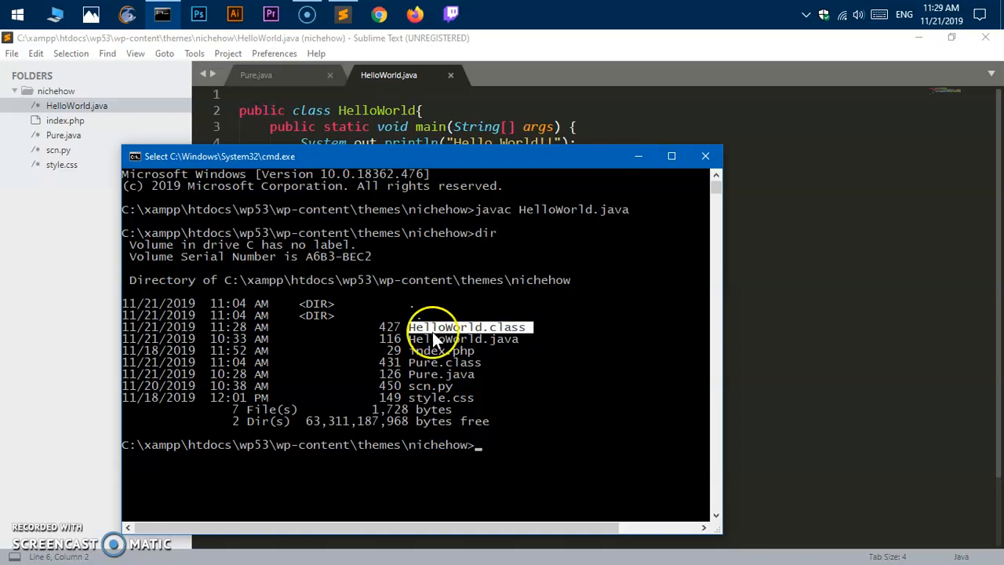
mouse_move(687, 196)
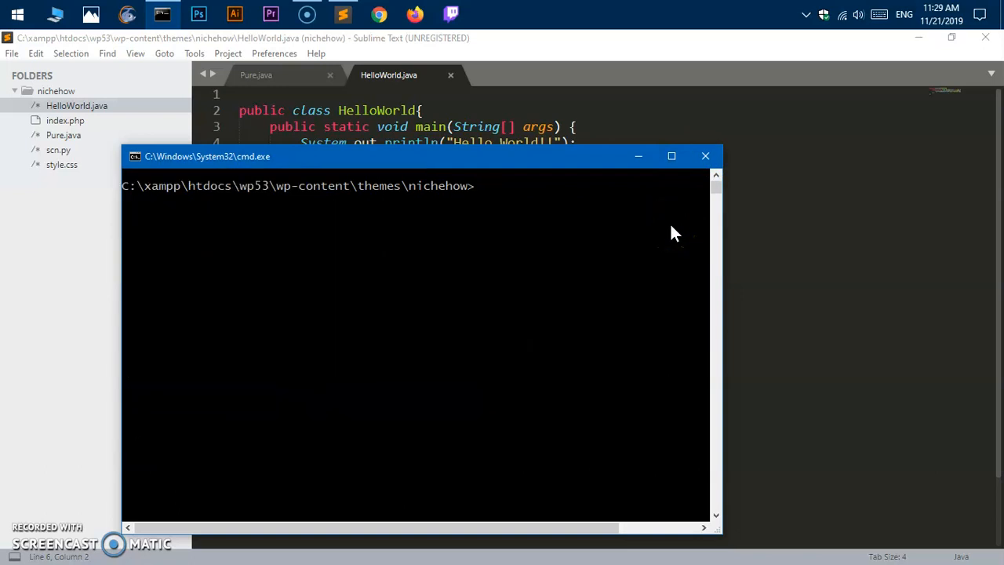
Step: Run java HelloWorld so it prints "Hello World!!"
type("javac HelloWorld.java")
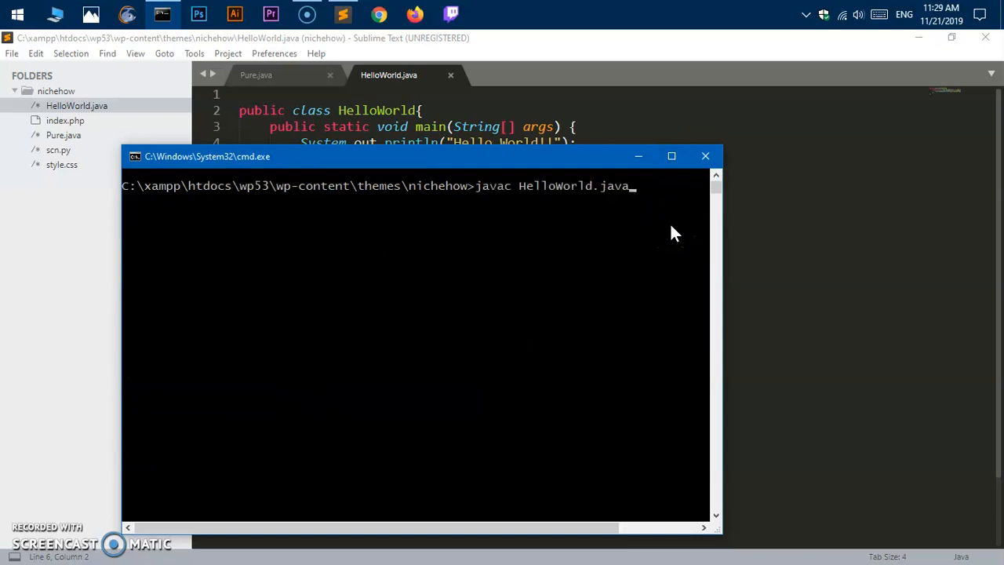
key("BackSpace")
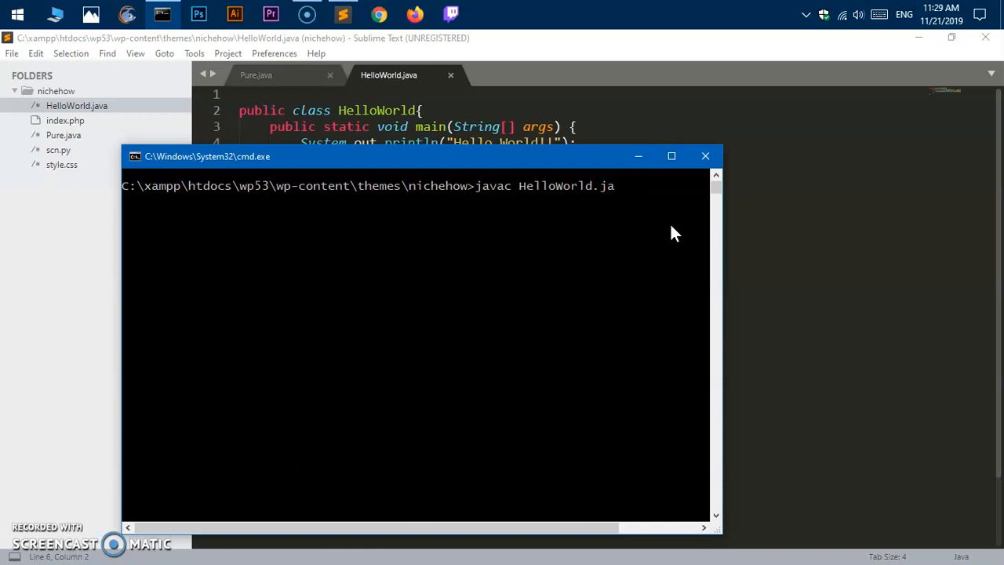
key("BackSpace")
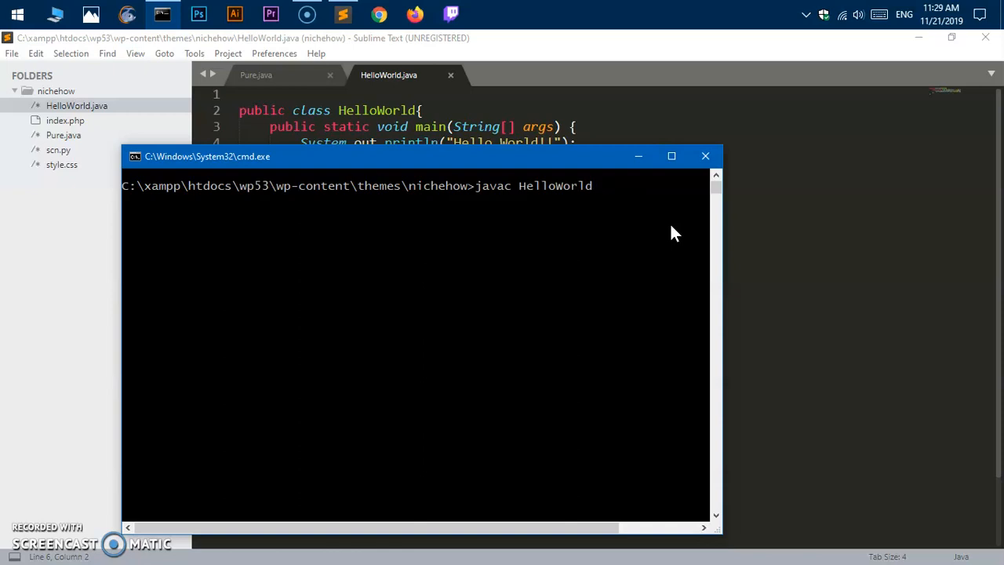
type("java HelloWorld")
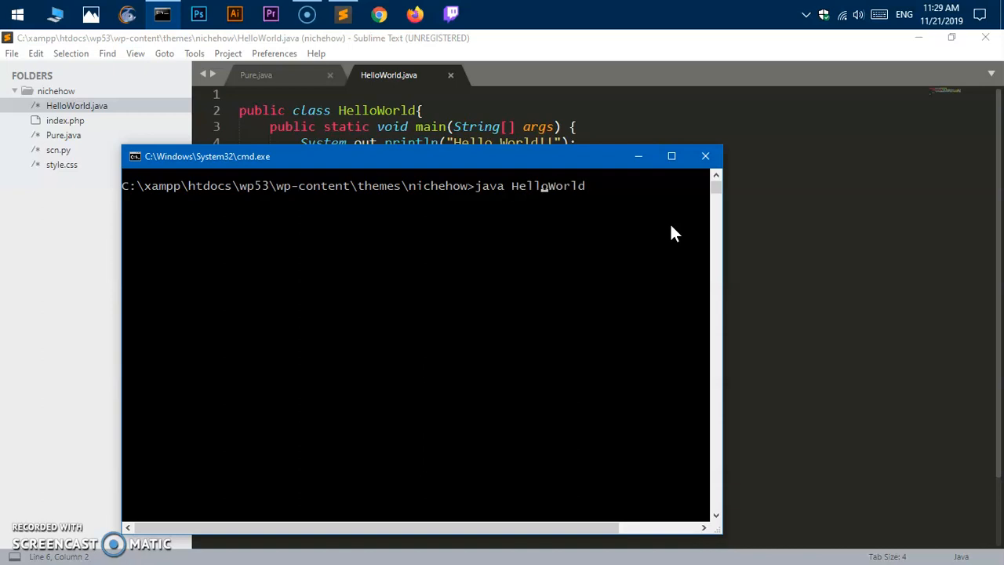
type("d")
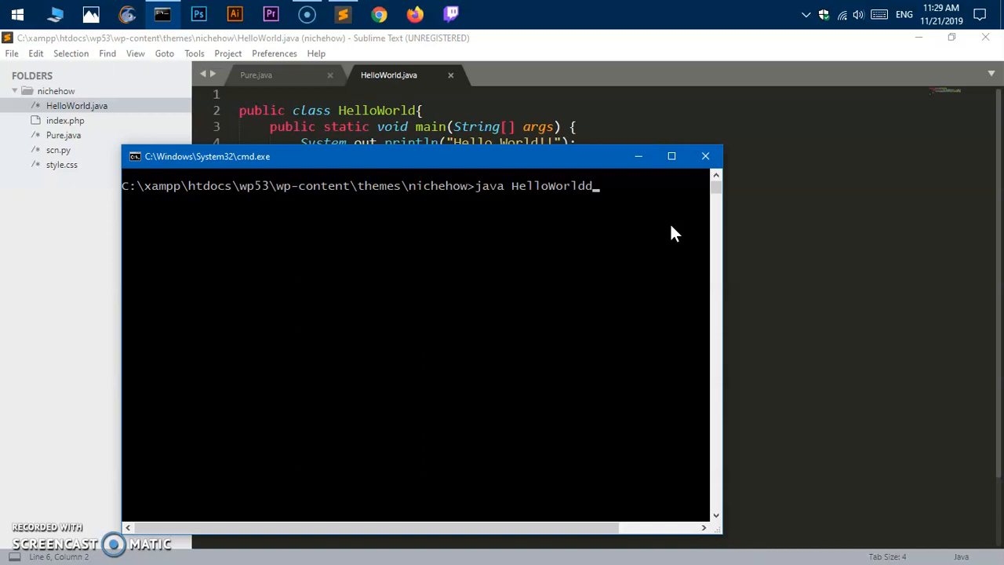
key("backspace")
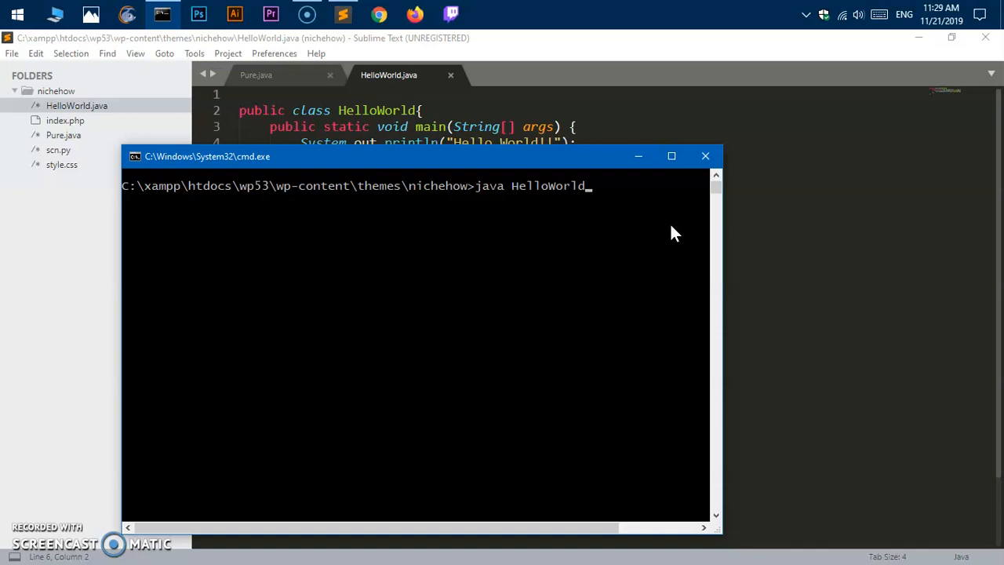
key("Return")
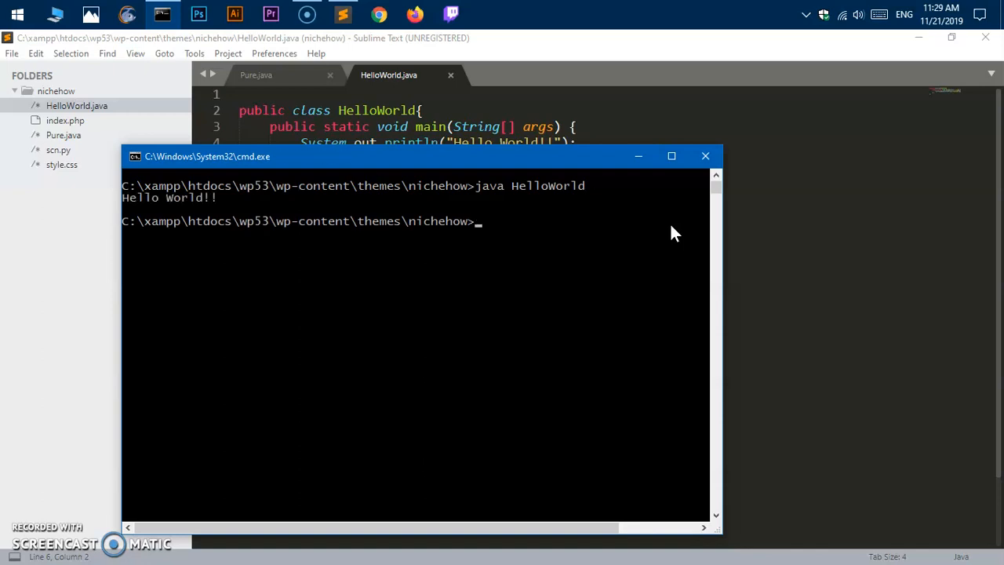
Step: Compile Pure.java with javac after correcting the mistyped file name
type("dir")
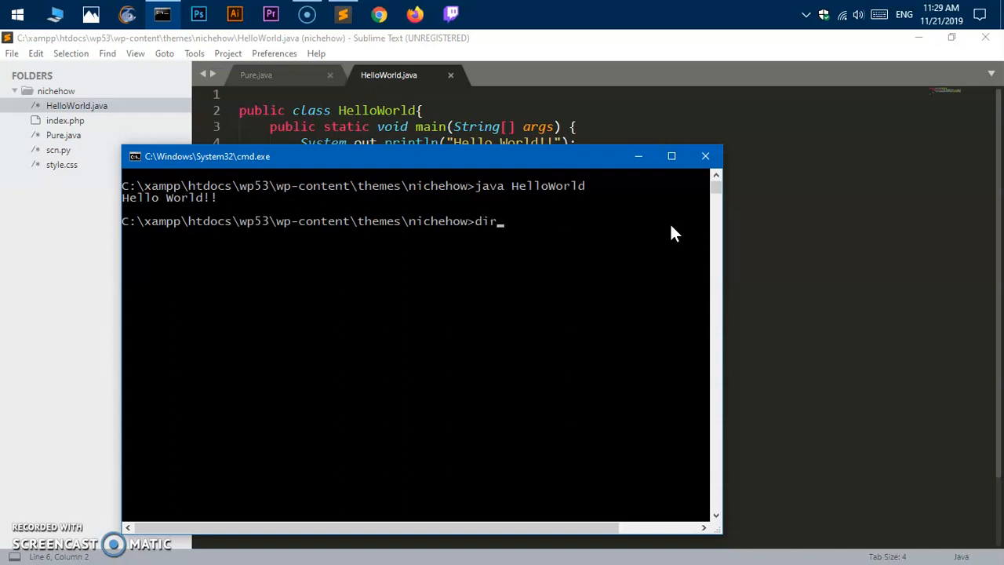
type("javac HelloWorld.java")
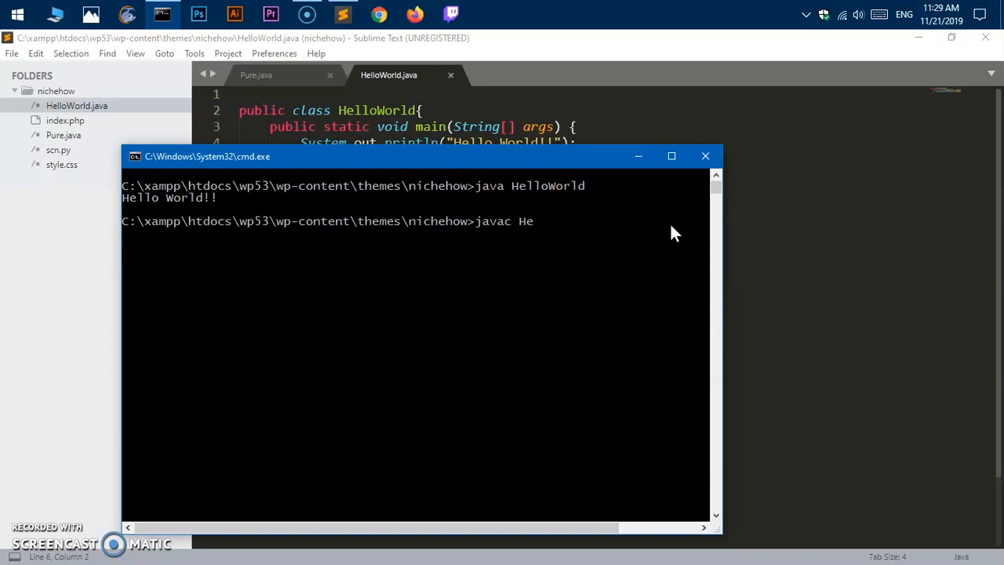
type("PUr")
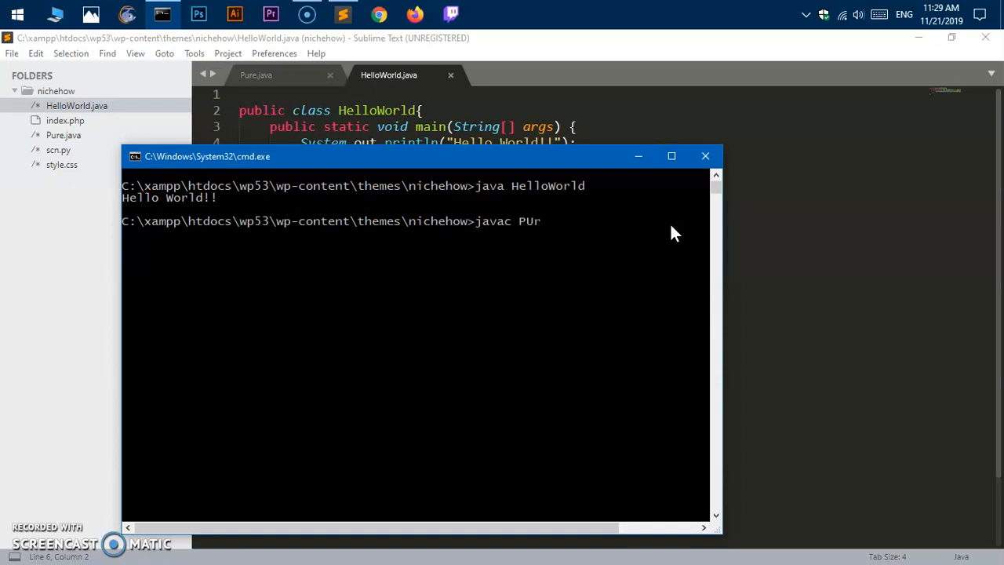
key("Backspace")
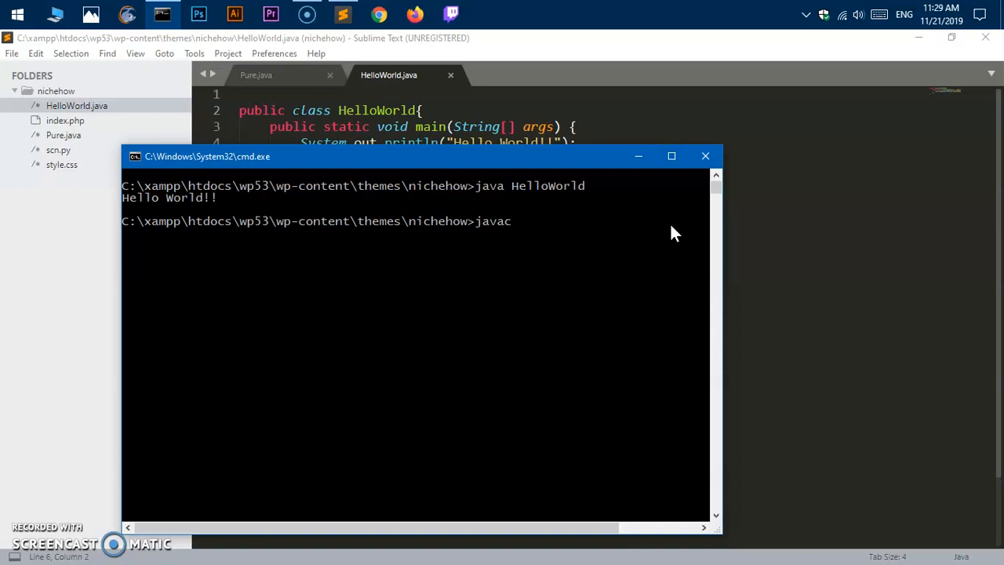
type("Pu")
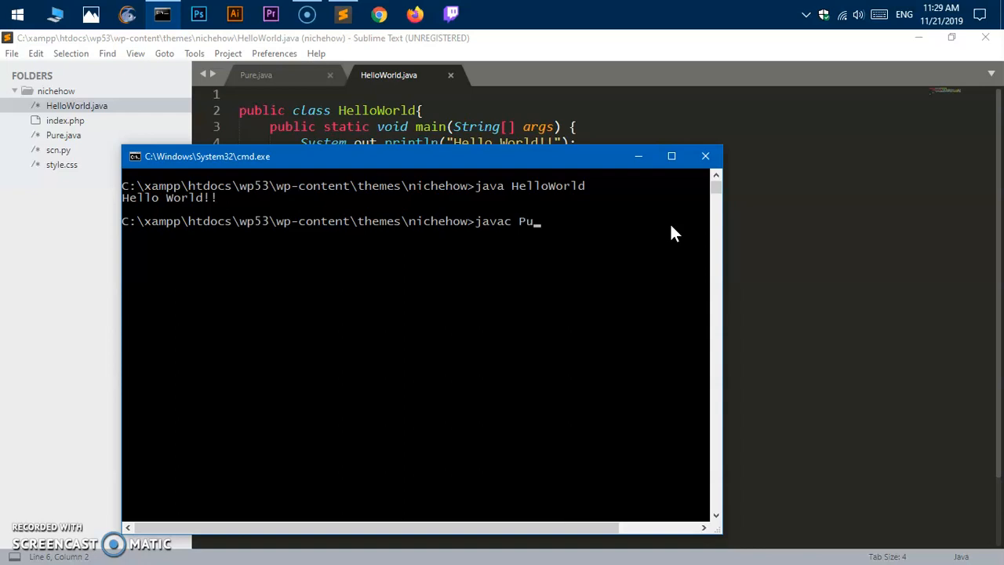
type("re.java")
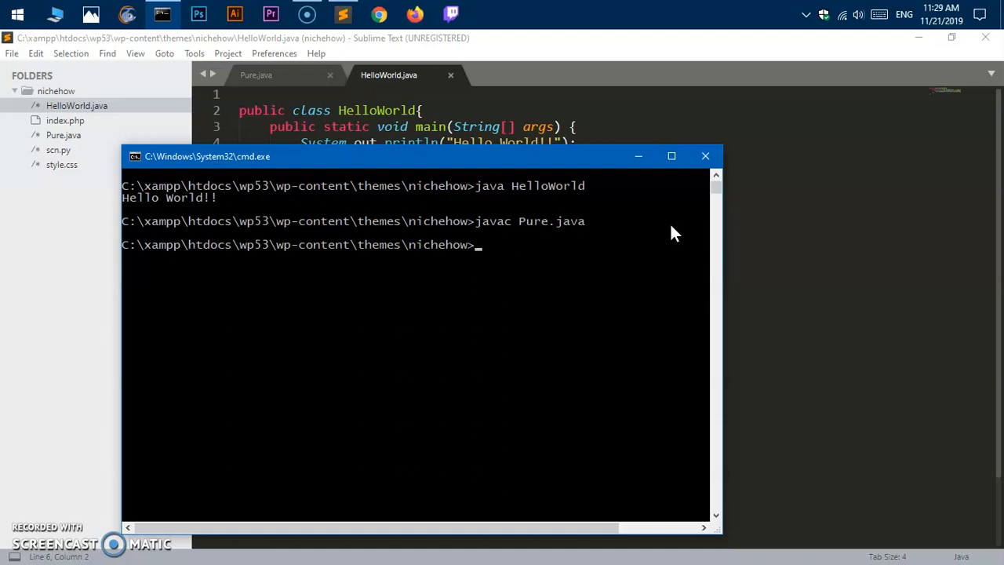
Step: Run java Pure so it prints "Hello World from Java planet!"
type("javac Pure.j")
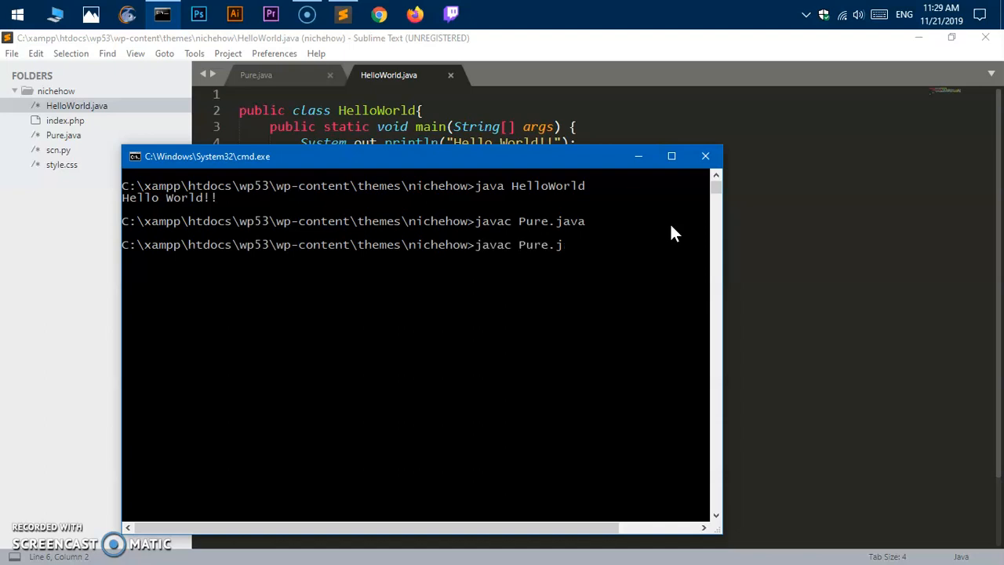
key("Backspace")
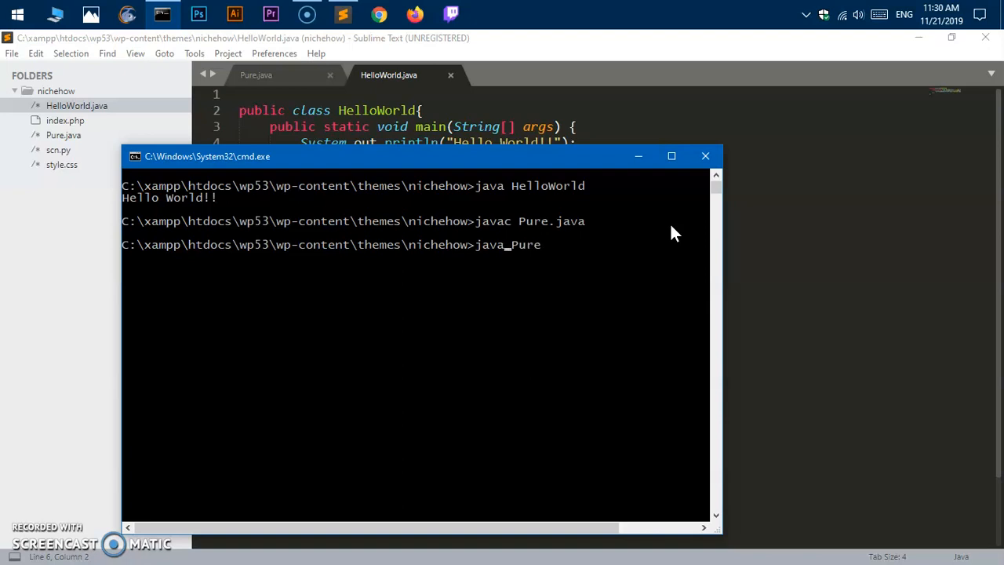
key("Return")
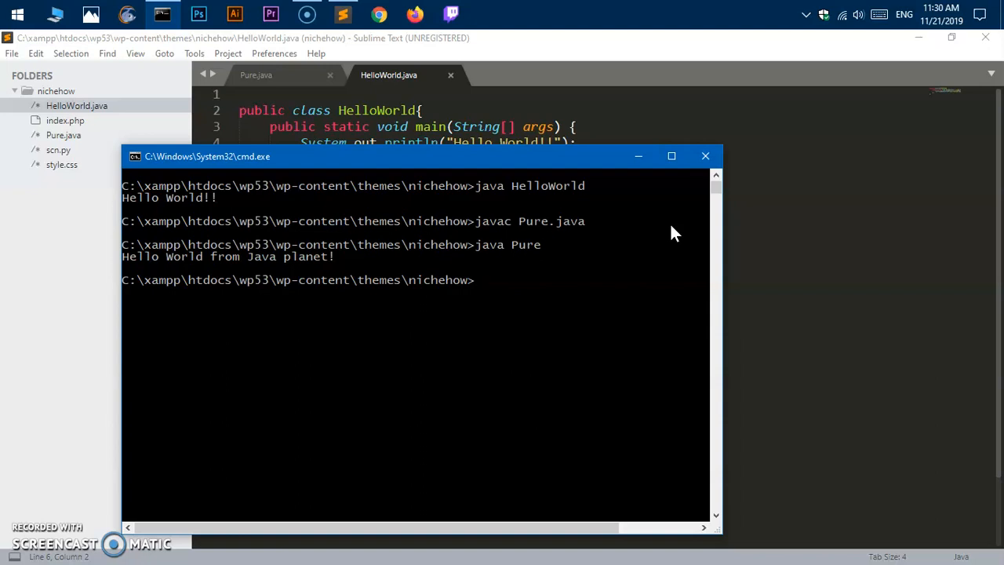
mouse_move(13, 9)
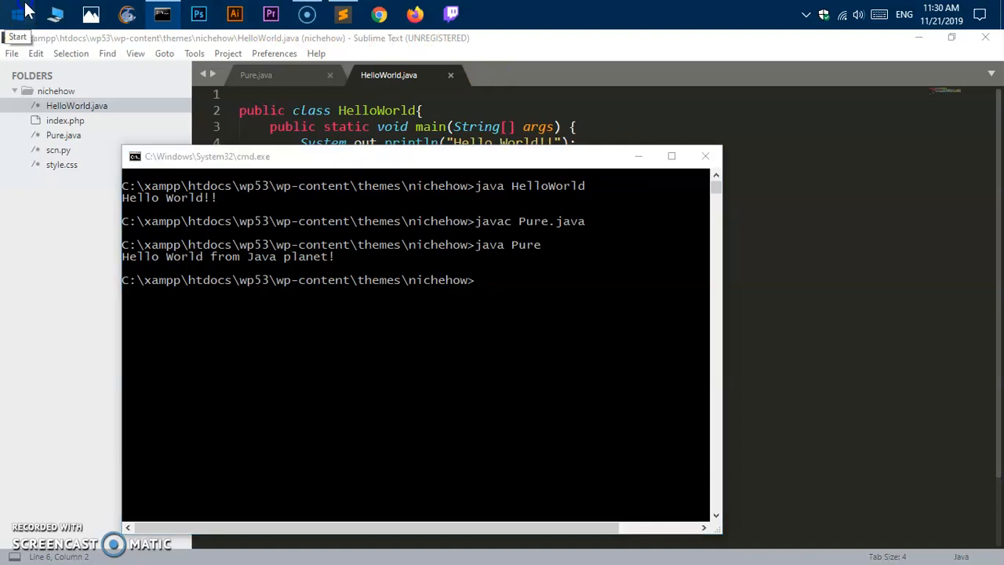
Step: Name the new system variable CLASSPATH
type("va")
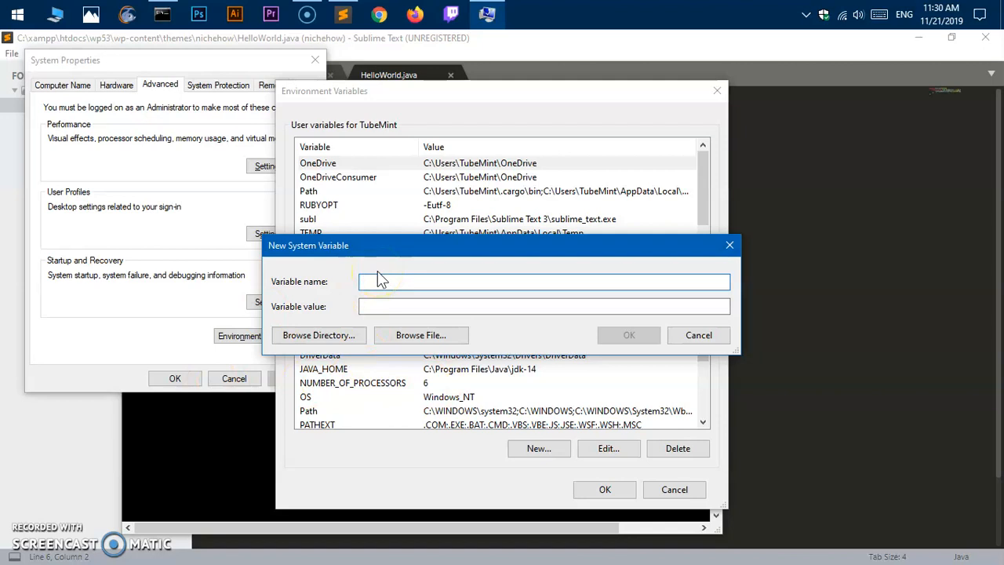
type("C")
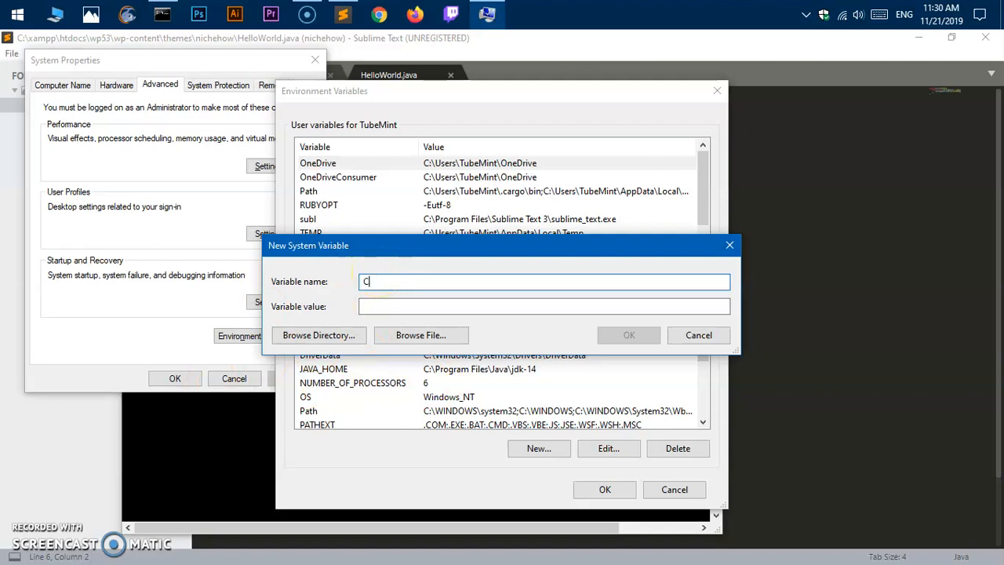
type("LASSPATH")
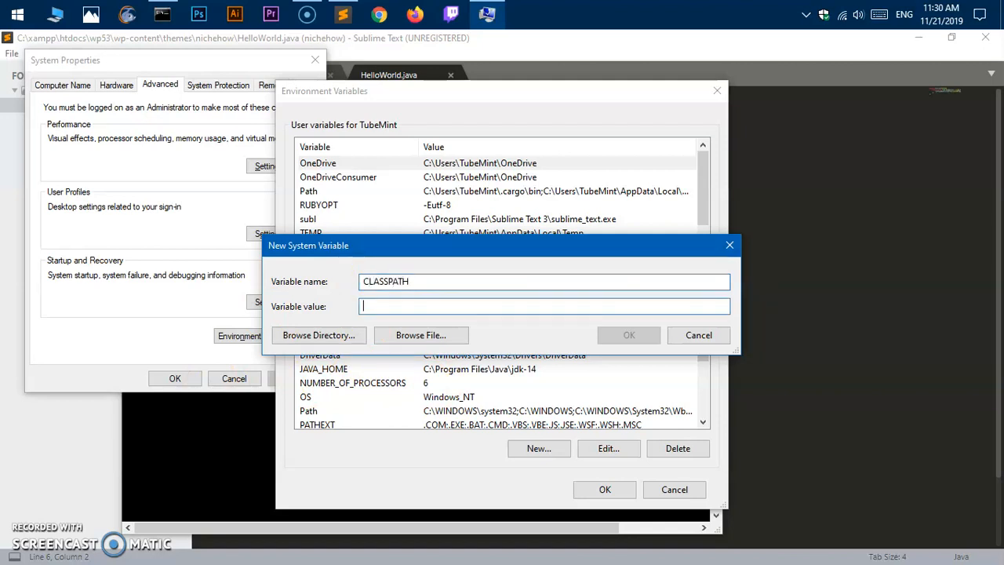
Step: Set its value to C:\Program Files\Java\jdk-14\lib\*.jar and confirm with OK
type("C:\\Program Files\\Java\\jdk-14\\b")
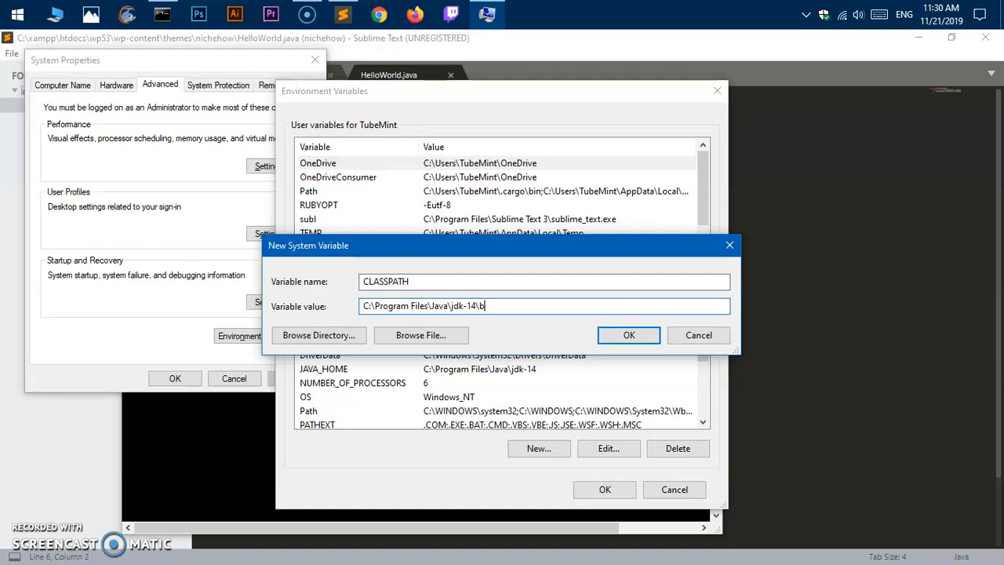
type("LIB")
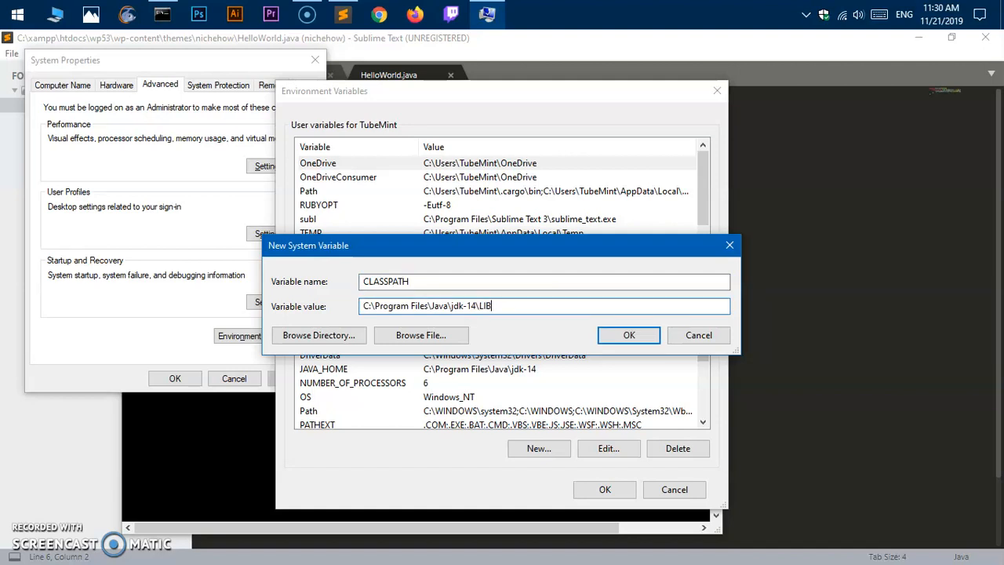
key("Backspace")
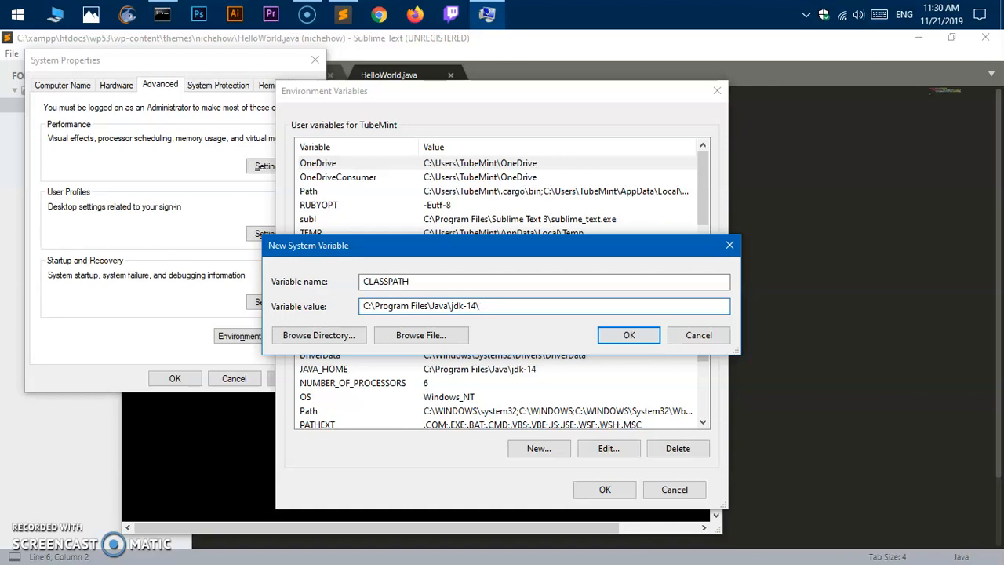
type("lib")
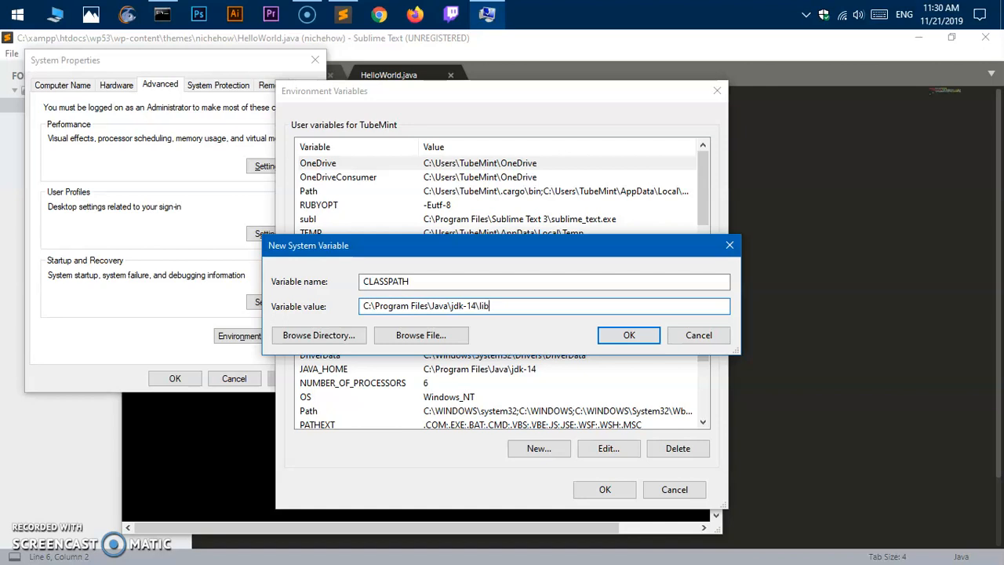
type("\\")
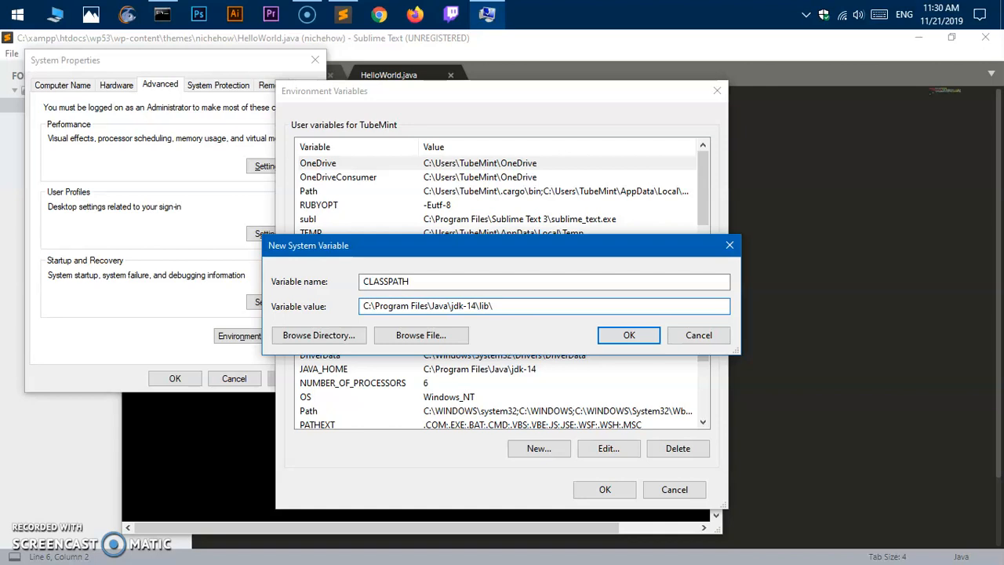
type("*")
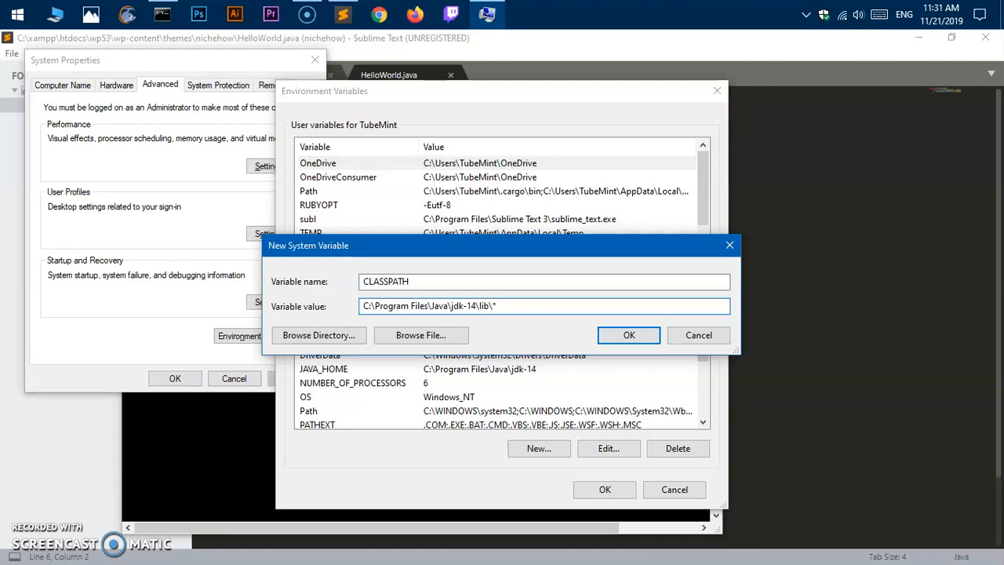
type(".jar")
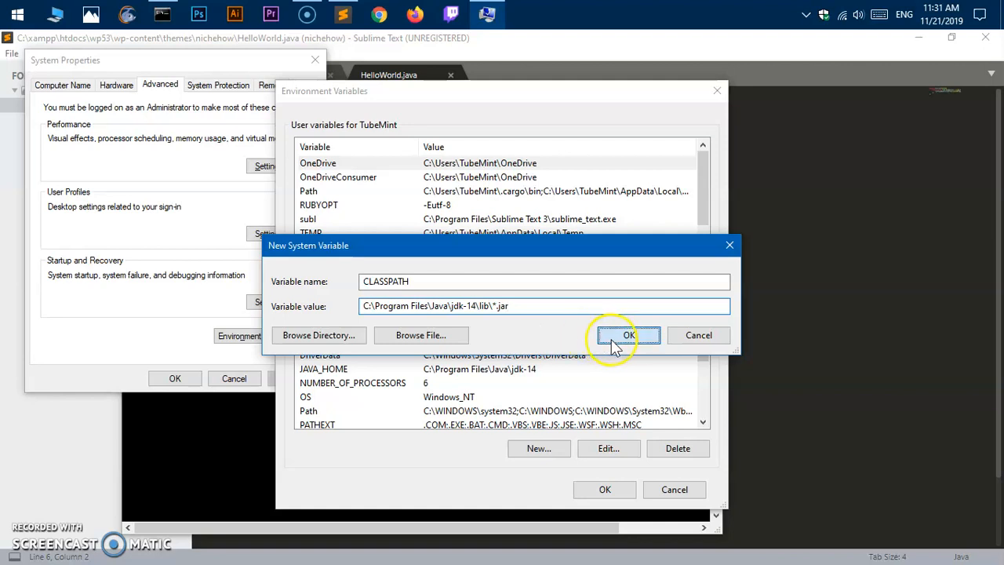
left_click(628, 336)
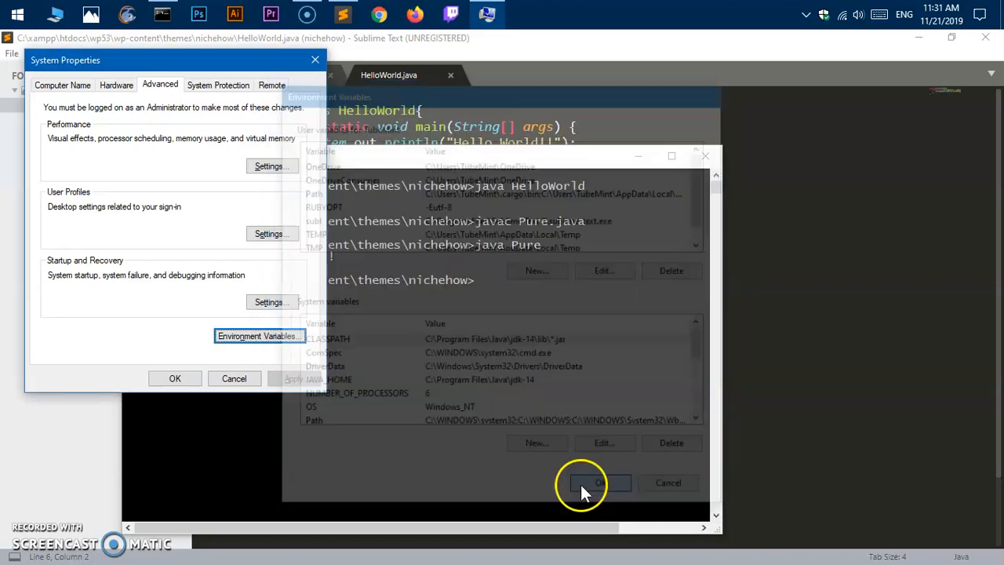